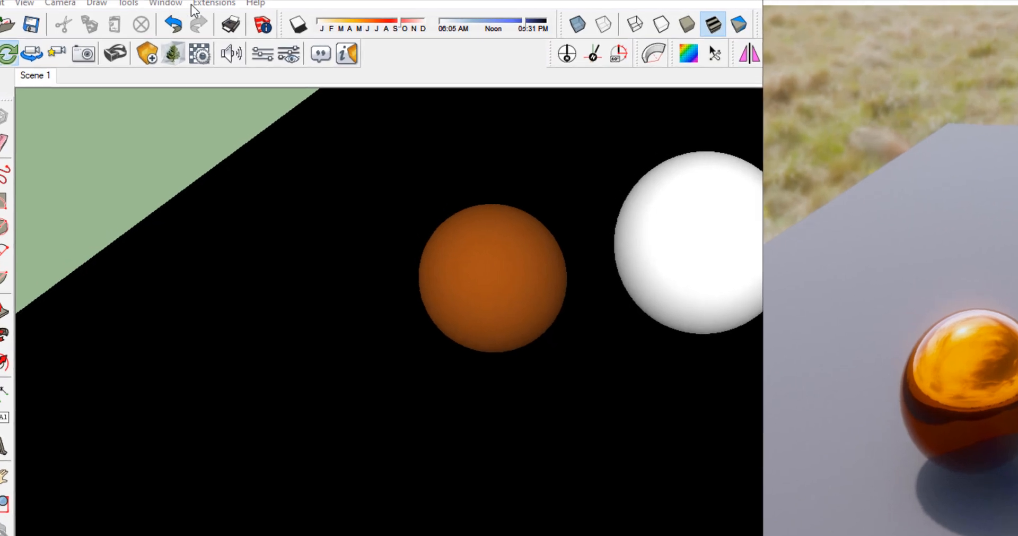
Test the Concrete ground's Reflections Roughness between 0% glossy and 100%, leaving it fully matte at 100%.
{"action": "left_click", "coordinate": [213, 3]}
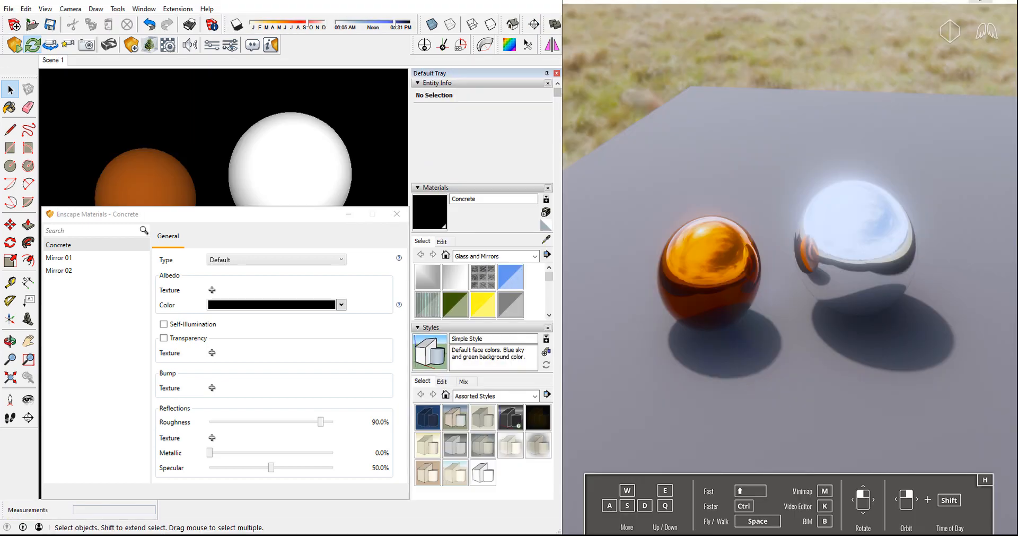
{"action": "left_click_drag", "start_coordinate": [321, 421], "coordinate": [288, 421]}
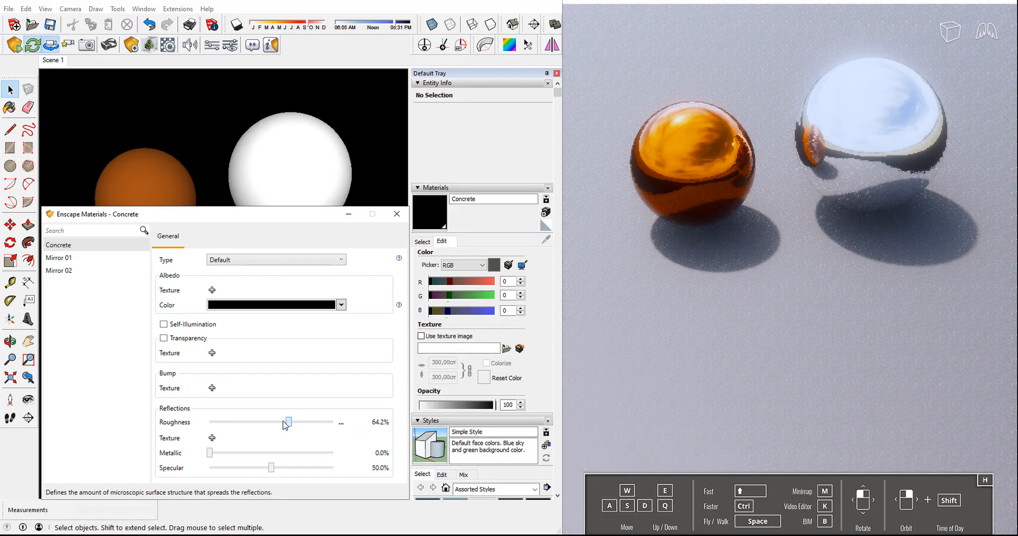
{"action": "left_click_drag", "start_coordinate": [288, 422], "coordinate": [209, 422]}
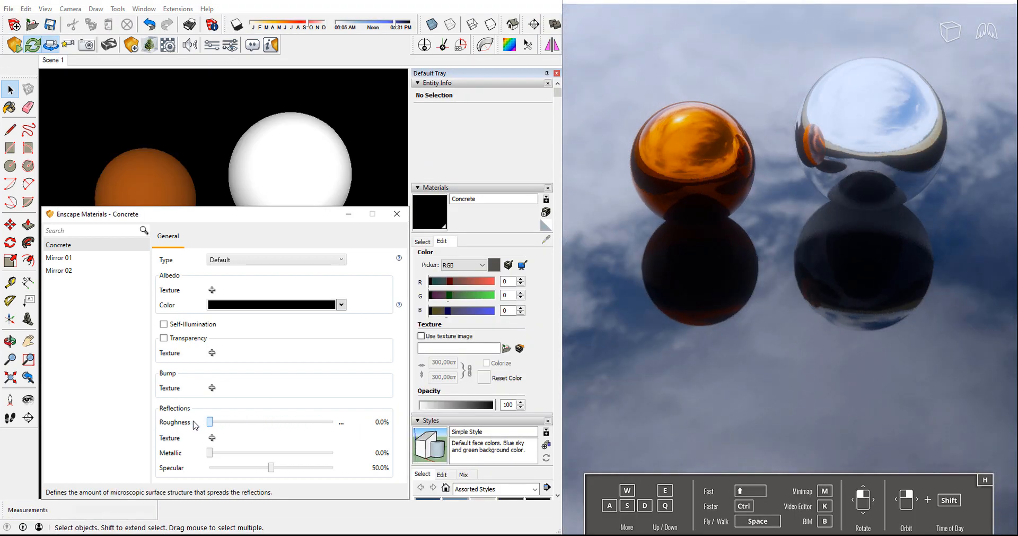
{"action": "left_click_drag", "start_coordinate": [209, 421], "coordinate": [312, 421]}
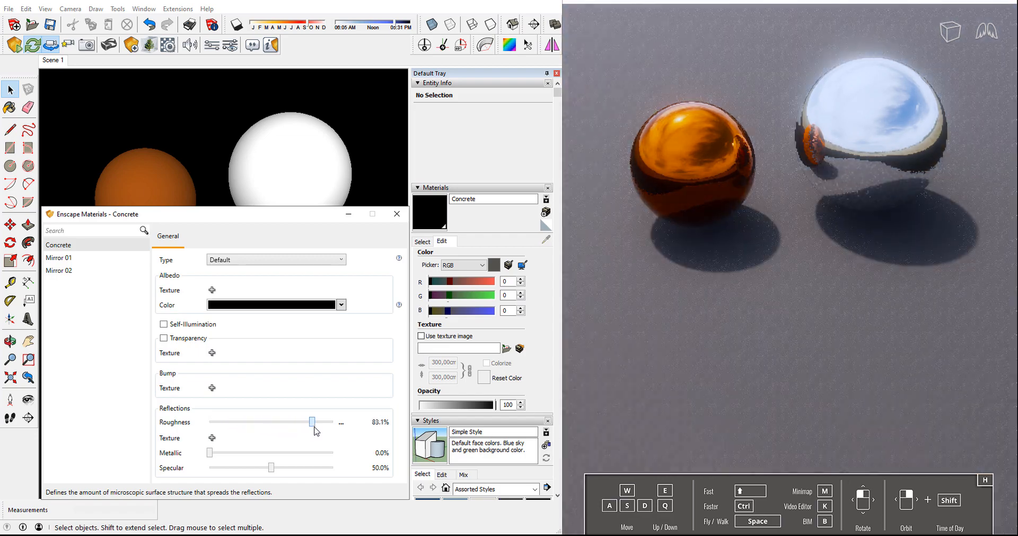
{"action": "left_click_drag", "start_coordinate": [311, 420], "coordinate": [333, 421]}
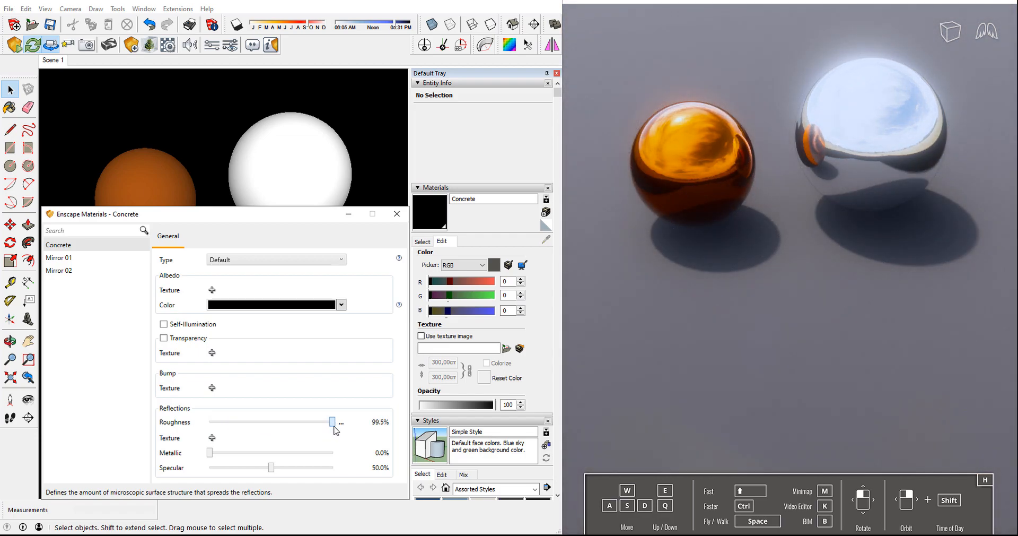
{"action": "left_click_drag", "start_coordinate": [332, 421], "coordinate": [256, 421]}
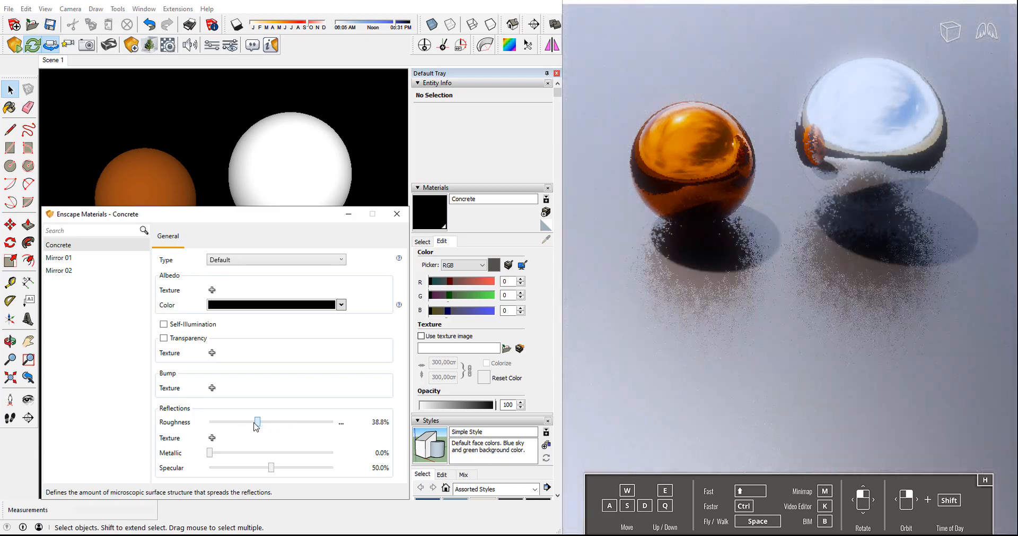
{"action": "left_click_drag", "start_coordinate": [257, 421], "coordinate": [209, 421]}
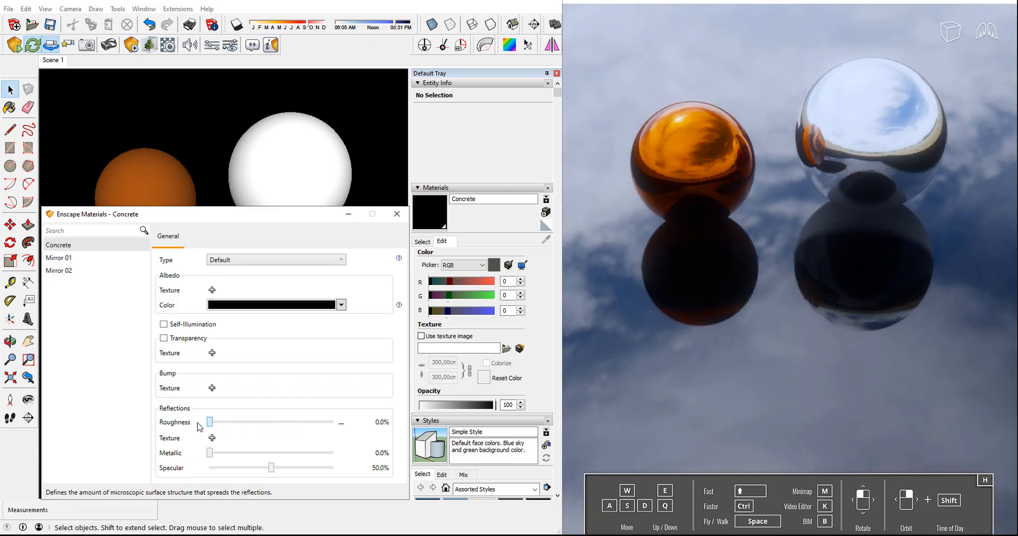
{"action": "left_click_drag", "start_coordinate": [210, 421], "coordinate": [302, 421]}
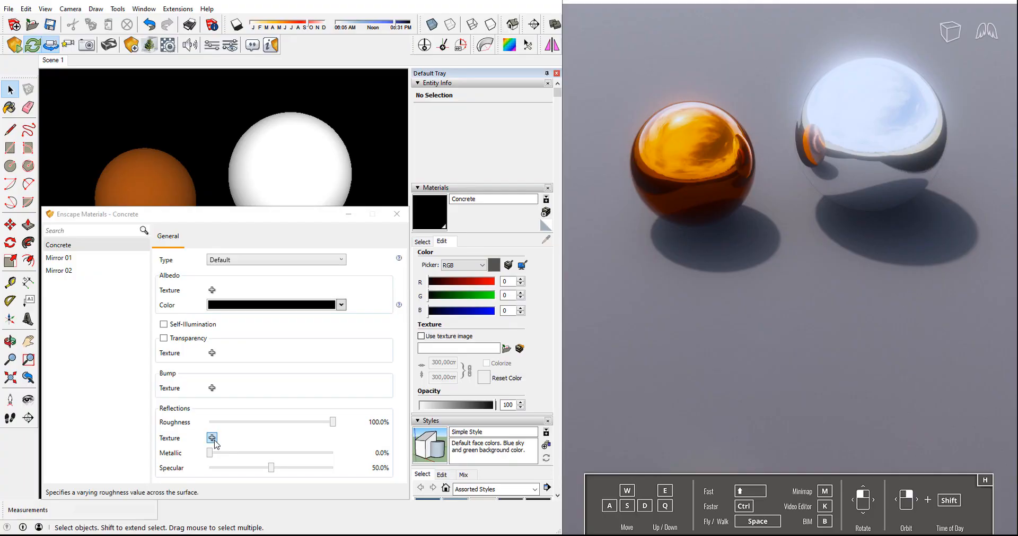
Load Scratches.jpg as the Concrete roughness texture and set it to Inverted.
{"action": "left_click", "coordinate": [212, 438]}
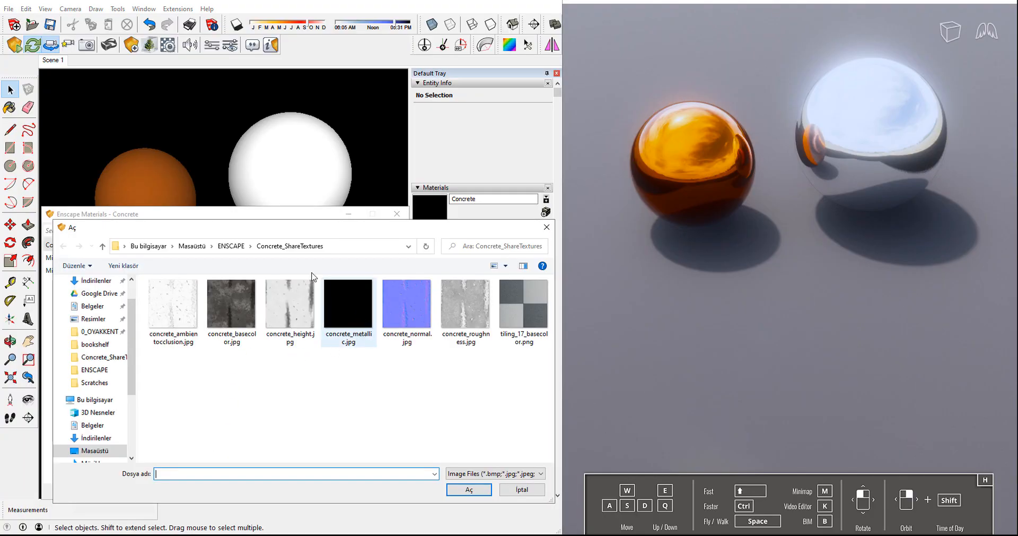
{"action": "left_click", "coordinate": [521, 489]}
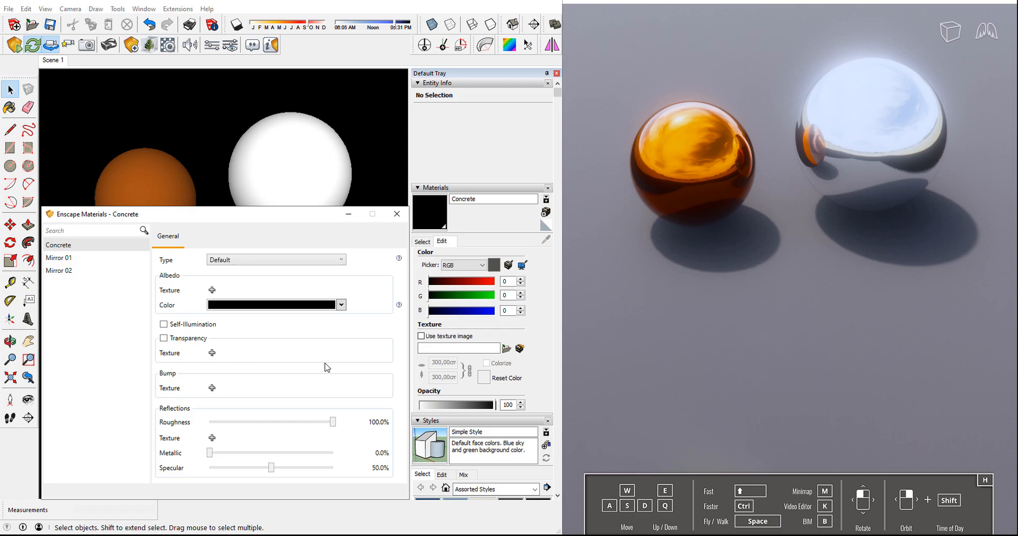
{"action": "left_click", "coordinate": [212, 422]}
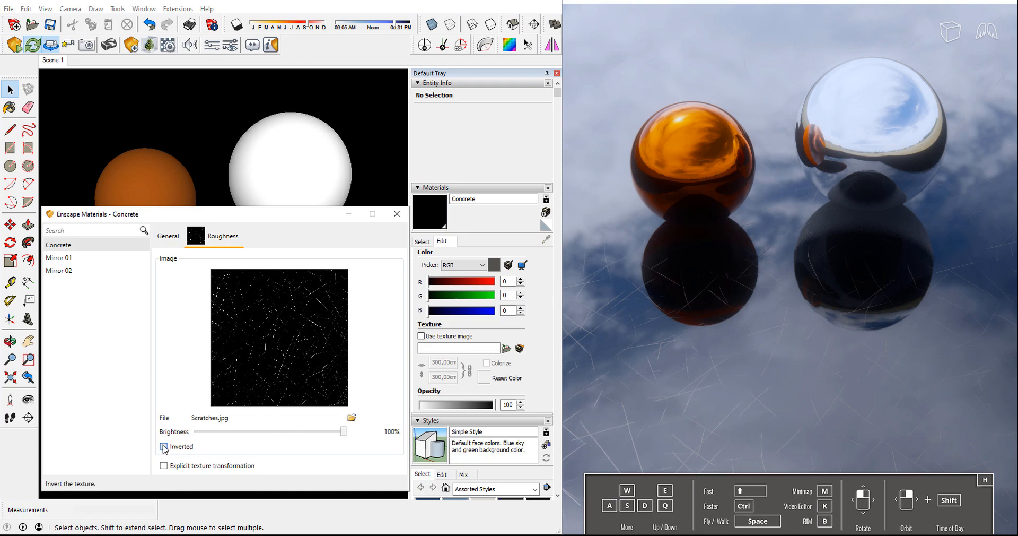
{"action": "left_click", "coordinate": [163, 446]}
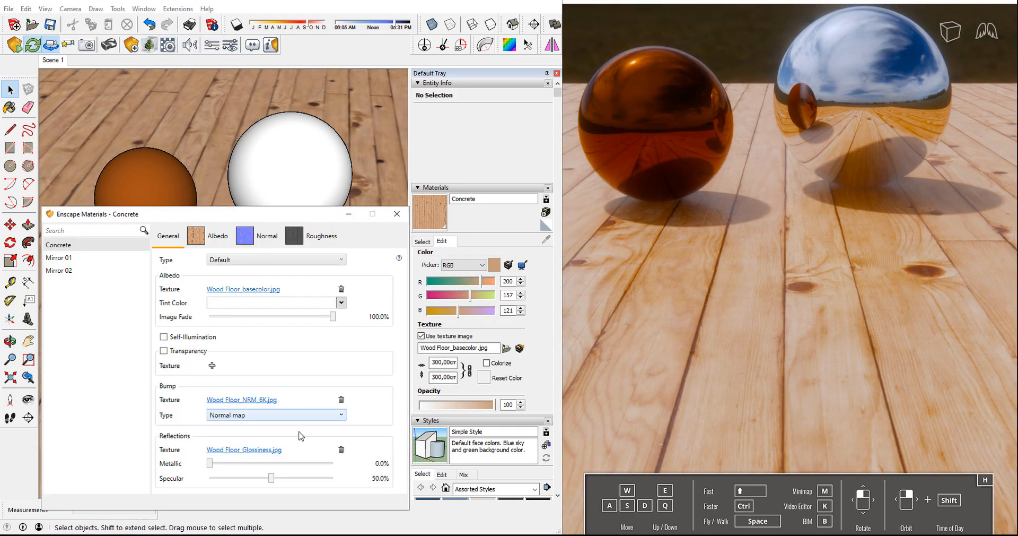
Invert the Wood Floor glossiness map used in the Roughness texture slot.
{"action": "left_click", "coordinate": [321, 235]}
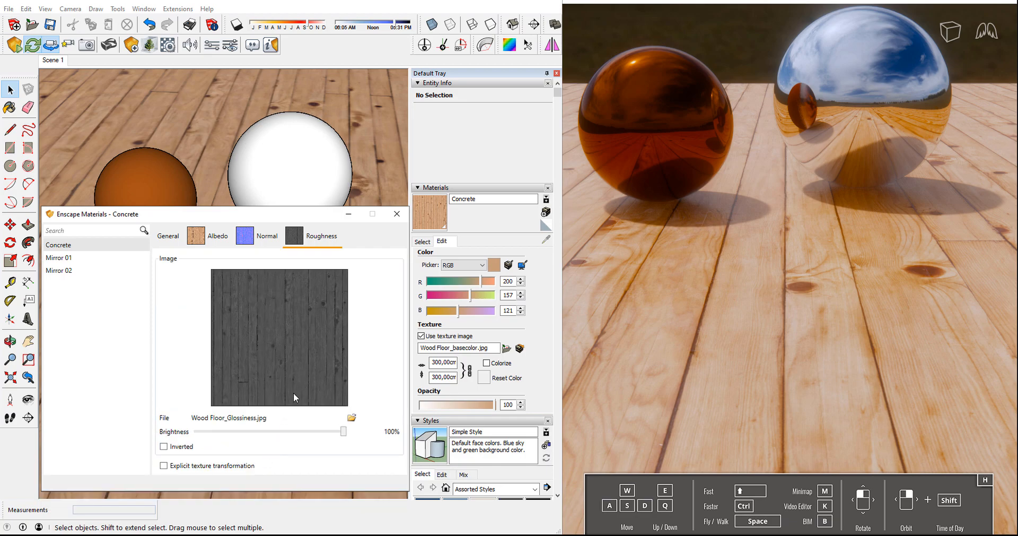
{"action": "mouse_move", "coordinate": [163, 447]}
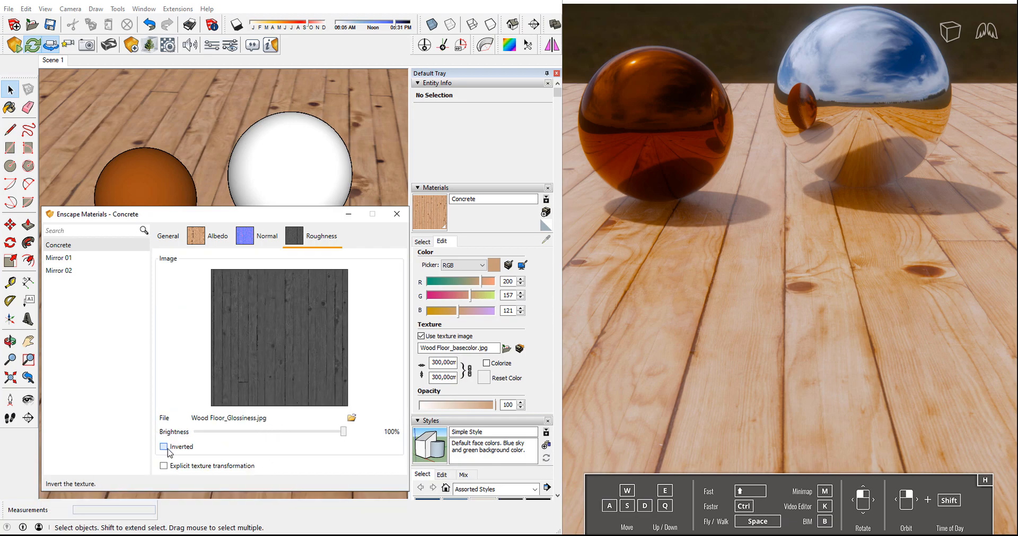
{"action": "left_click", "coordinate": [163, 447]}
{"action": "type", "text": "G"}
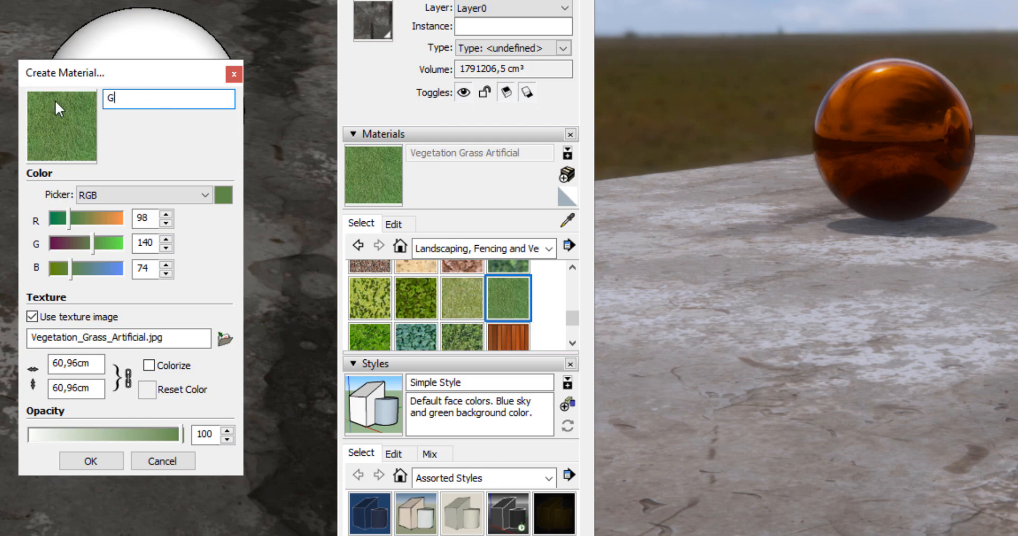
Create the Grass-1 material from the Vegetation Grass Artificial texture.
{"action": "type", "text": "rass-1"}
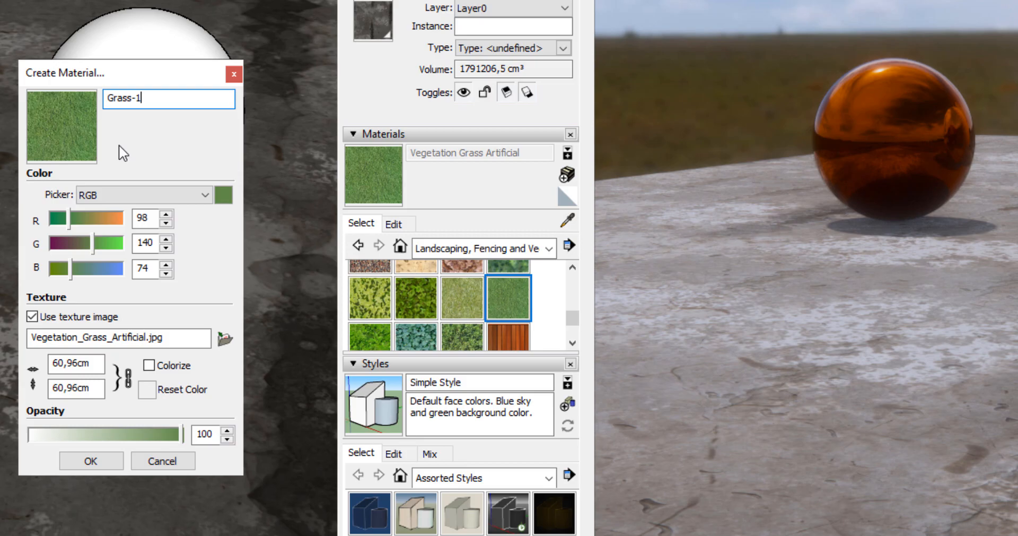
{"action": "left_click", "coordinate": [90, 461]}
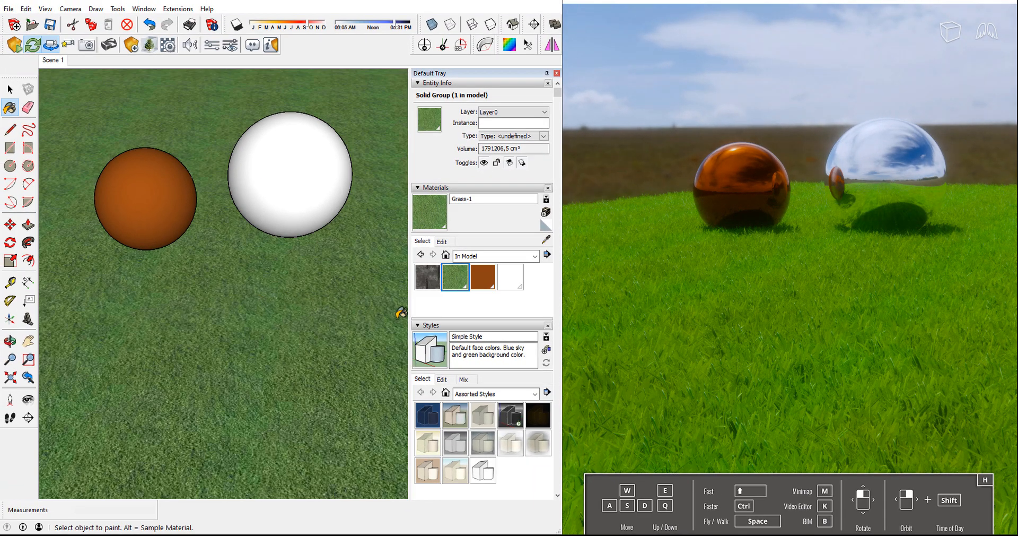
{"action": "mouse_move", "coordinate": [88, 143]}
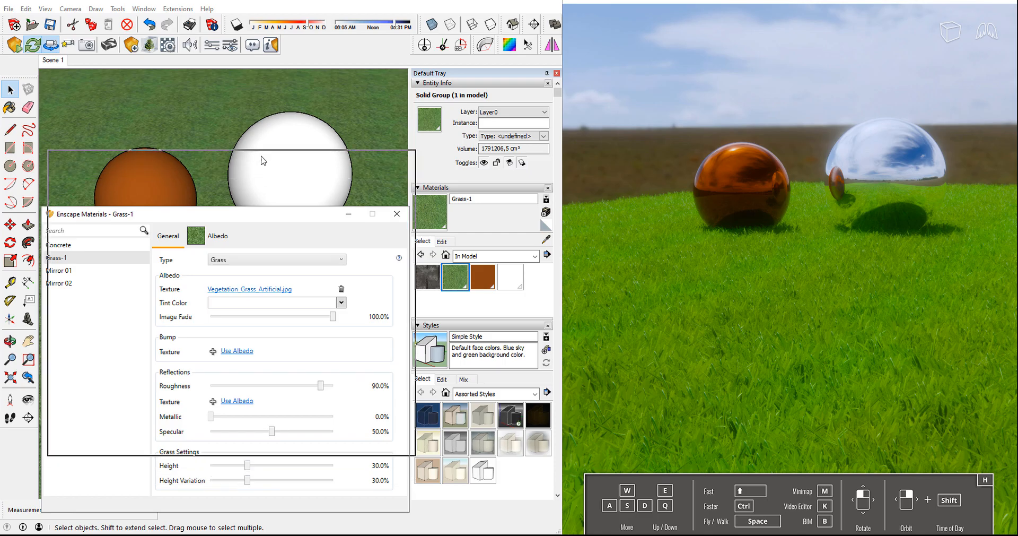
Set Grass-1's grass Height to about 39% and Height Variation to about 86%.
{"action": "left_click_drag", "start_coordinate": [195, 214], "coordinate": [195, 150]}
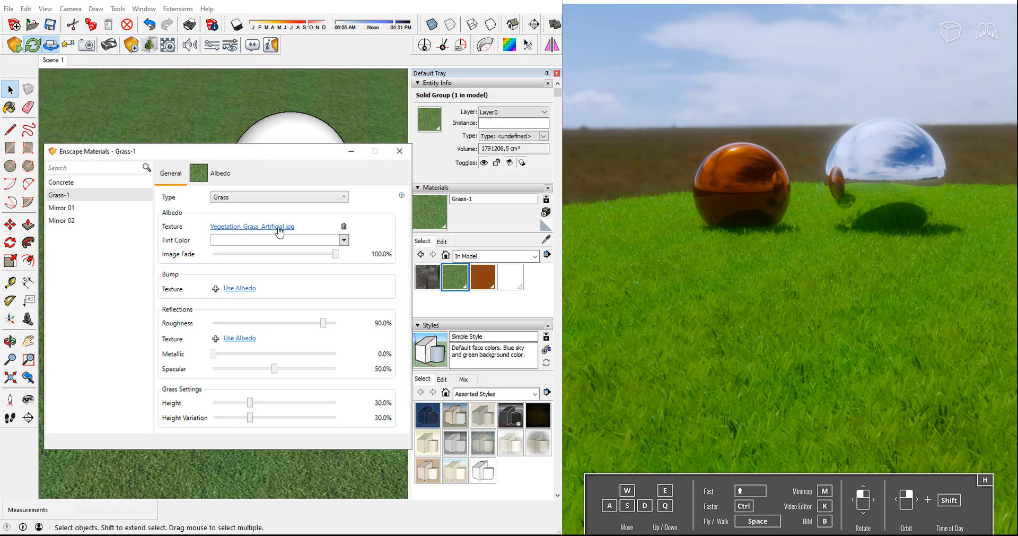
{"action": "left_click_drag", "start_coordinate": [251, 403], "coordinate": [274, 403]}
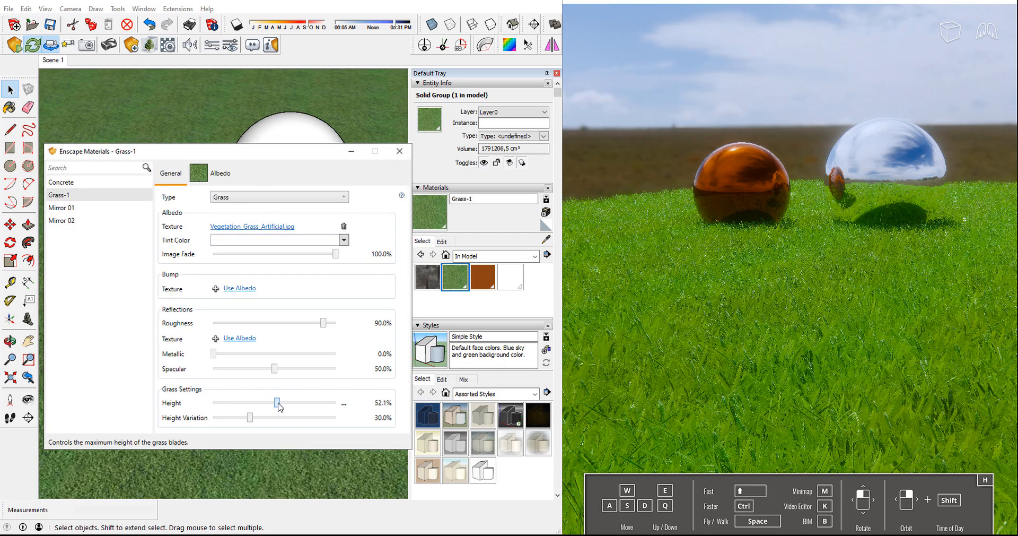
{"action": "left_click_drag", "start_coordinate": [280, 403], "coordinate": [276, 402]}
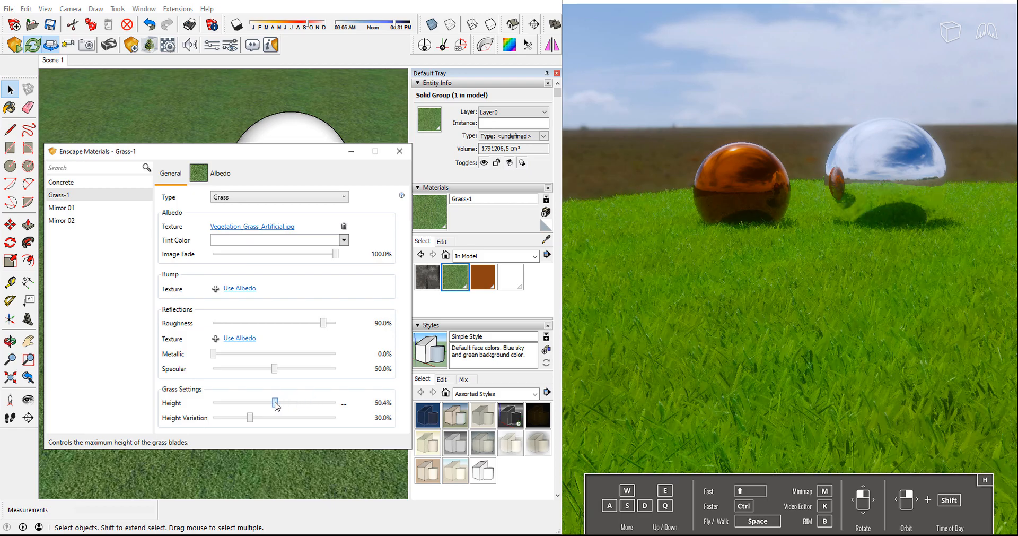
{"action": "left_click_drag", "start_coordinate": [250, 418], "coordinate": [223, 417]}
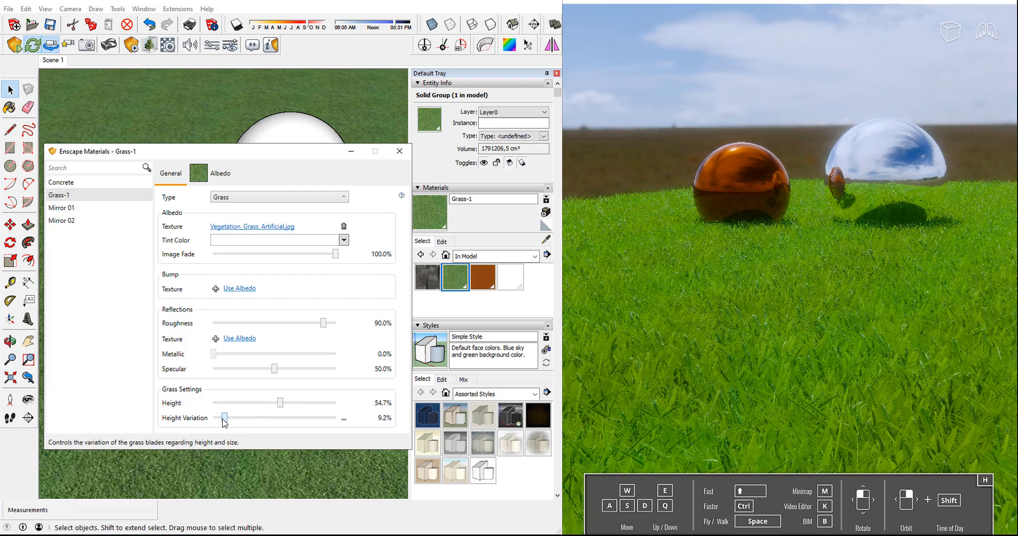
{"action": "left_click_drag", "start_coordinate": [225, 417], "coordinate": [317, 417]}
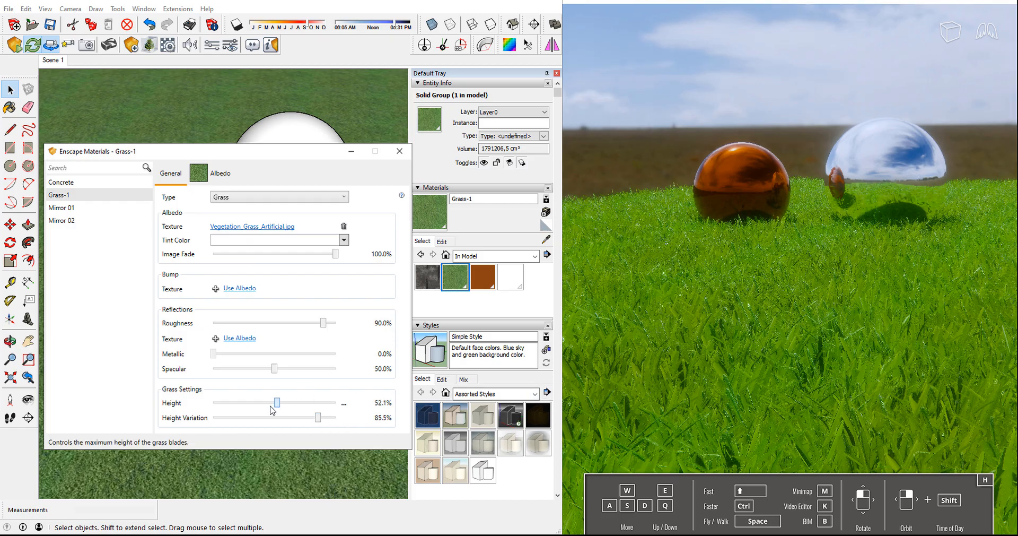
{"action": "left_click_drag", "start_coordinate": [274, 403], "coordinate": [258, 403]}
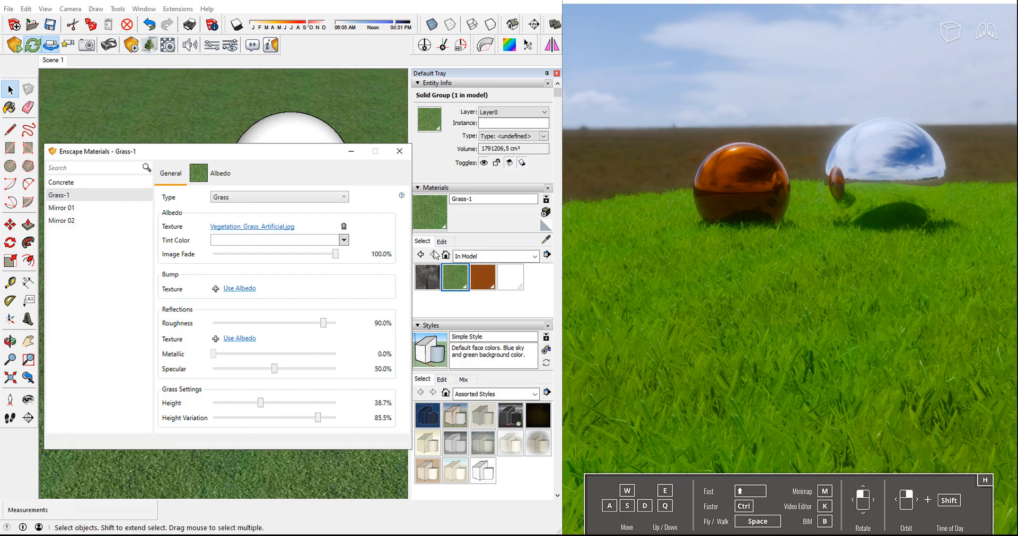
{"action": "left_click", "coordinate": [547, 199]}
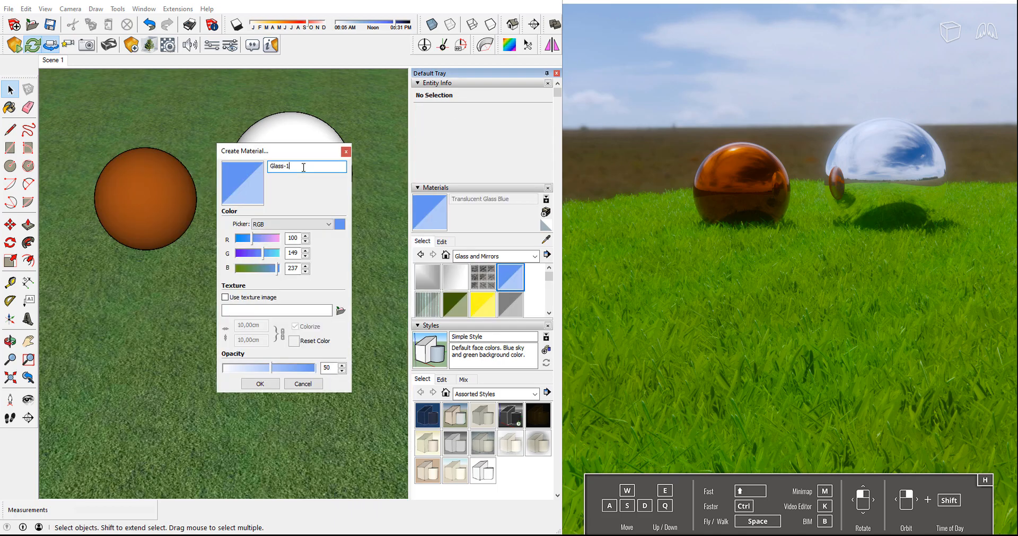
{"action": "left_click", "coordinate": [259, 383]}
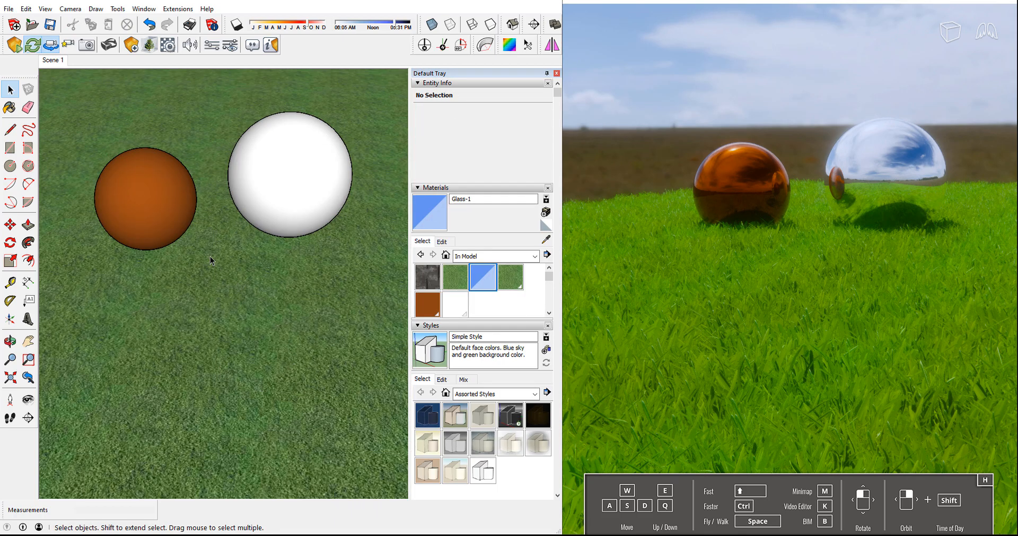
{"action": "left_click", "coordinate": [145, 199]}
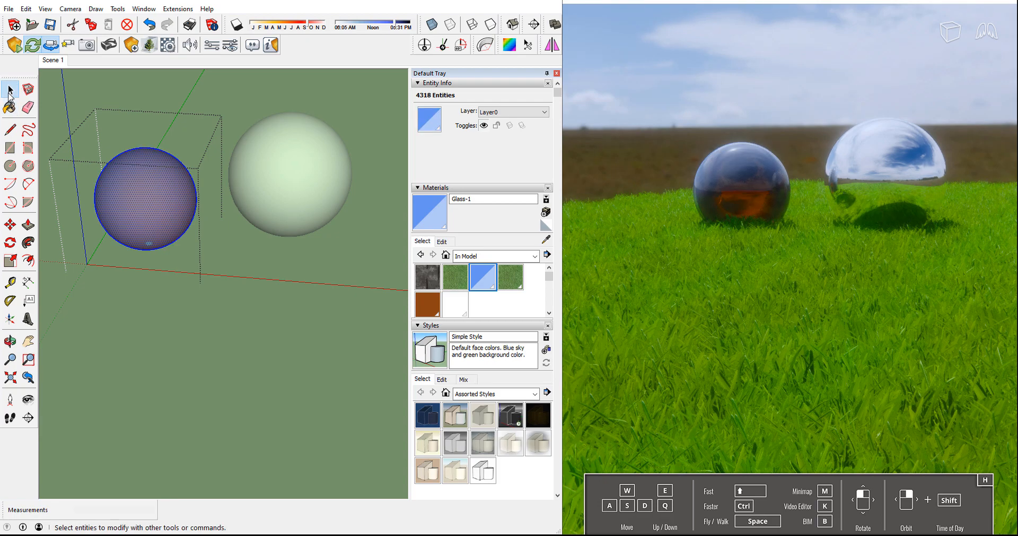
{"action": "left_click", "coordinate": [173, 143]}
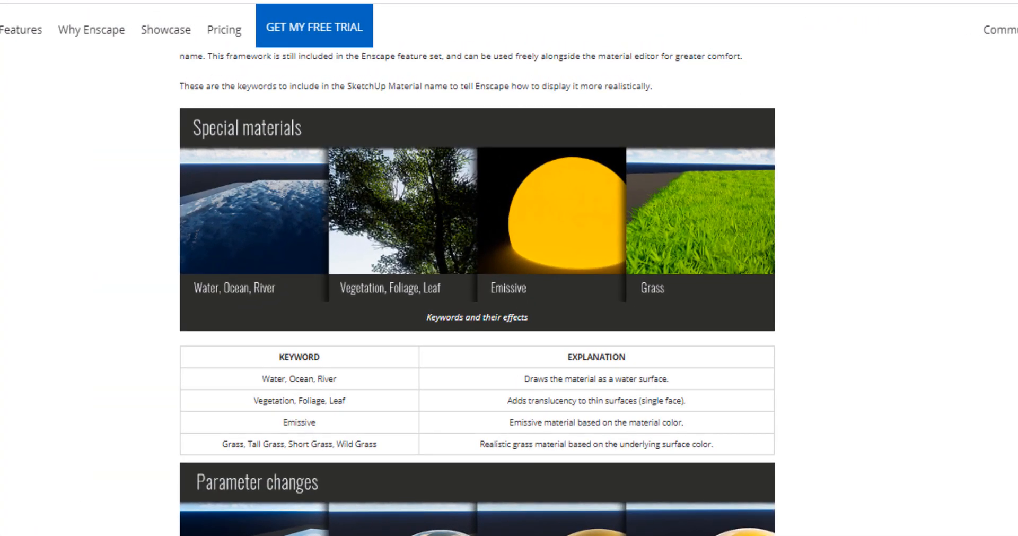
{"action": "scroll", "scroll_direction": "down", "scroll_amount": 3}
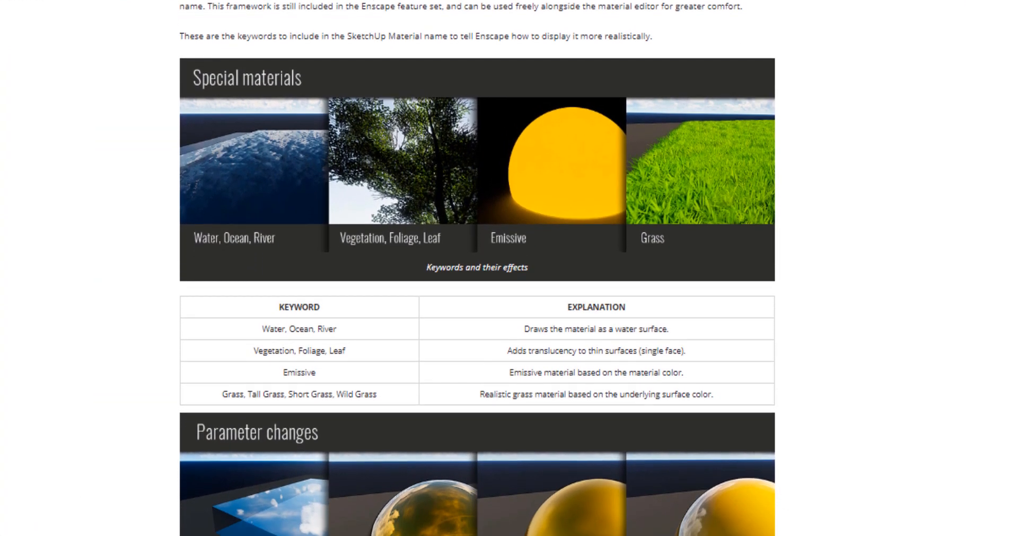
{"action": "scroll", "scroll_direction": "down", "scroll_amount": 3}
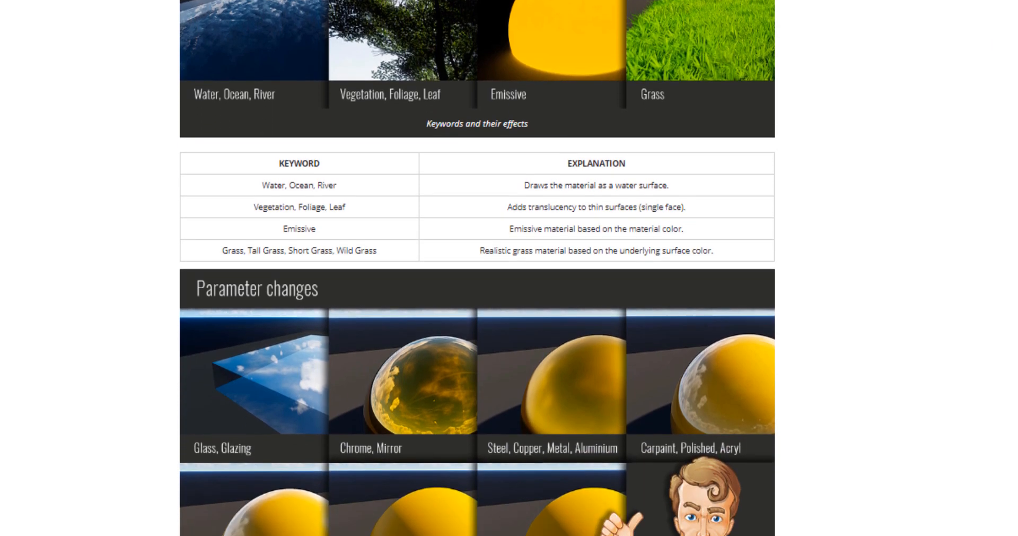
{"action": "scroll", "scroll_direction": "down", "scroll_amount": 3}
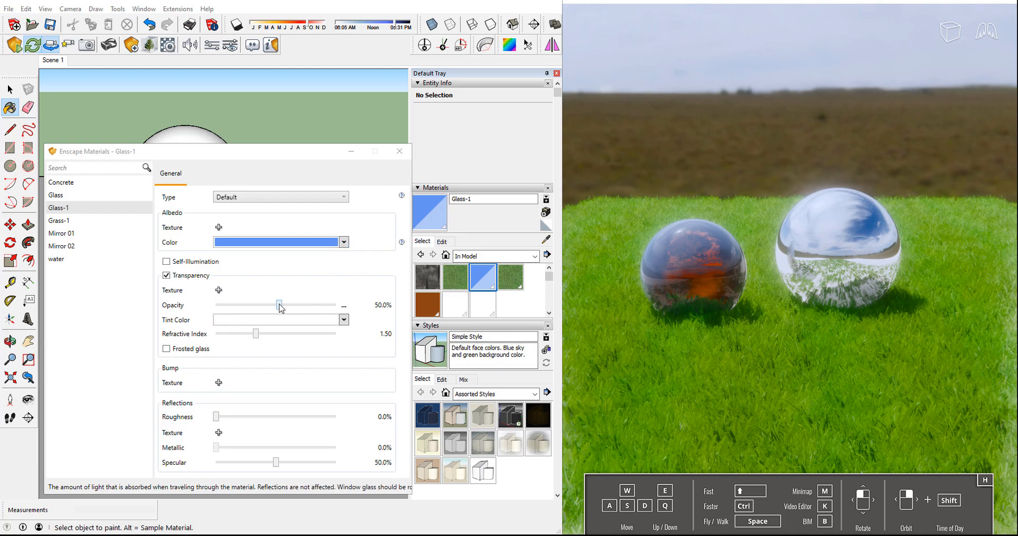
Raise Glass-1 Opacity to 95%, enable Self-Illumination and max Luminance at 100000 cd/m².
{"action": "left_click_drag", "start_coordinate": [279, 304], "coordinate": [330, 305]}
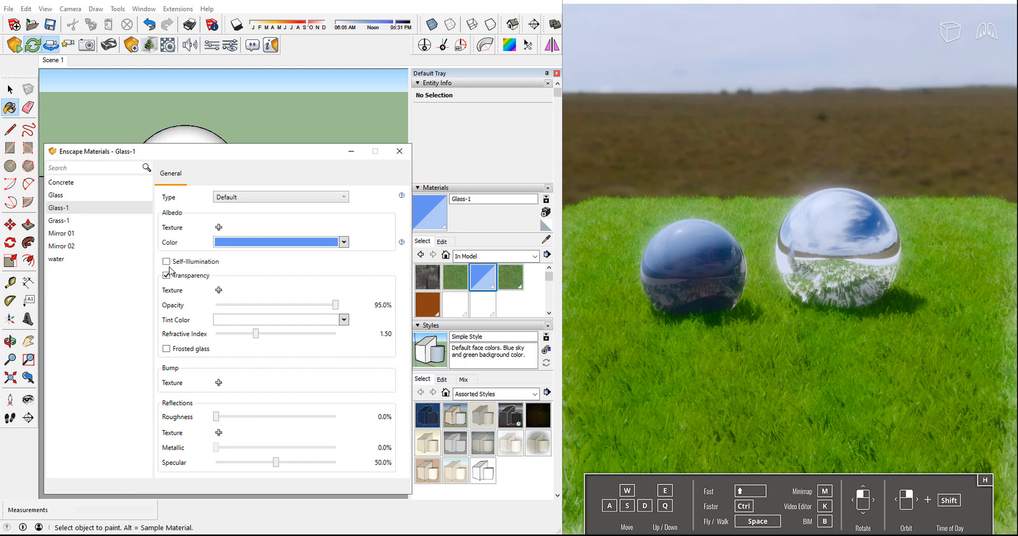
{"action": "left_click", "coordinate": [166, 261]}
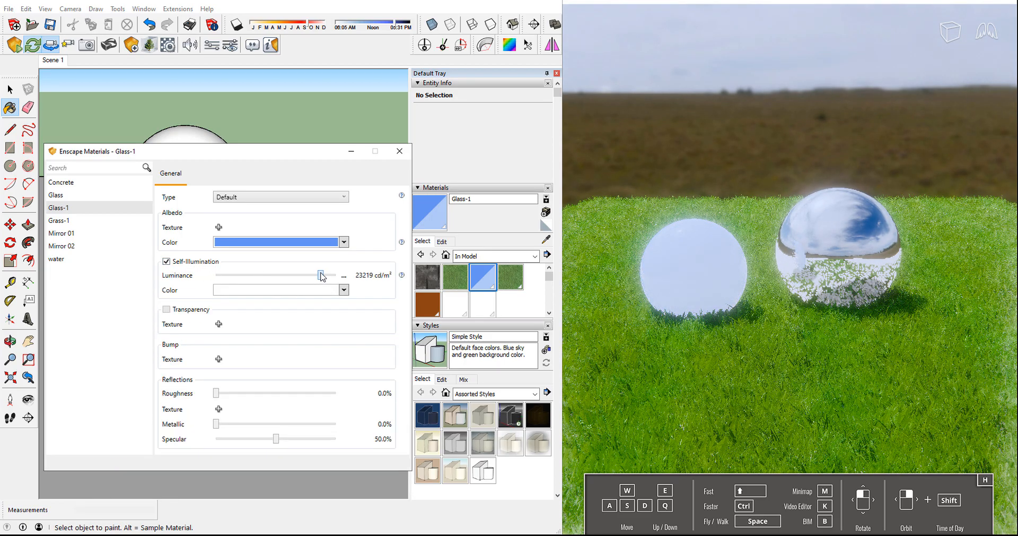
{"action": "left_click_drag", "start_coordinate": [322, 275], "coordinate": [337, 274]}
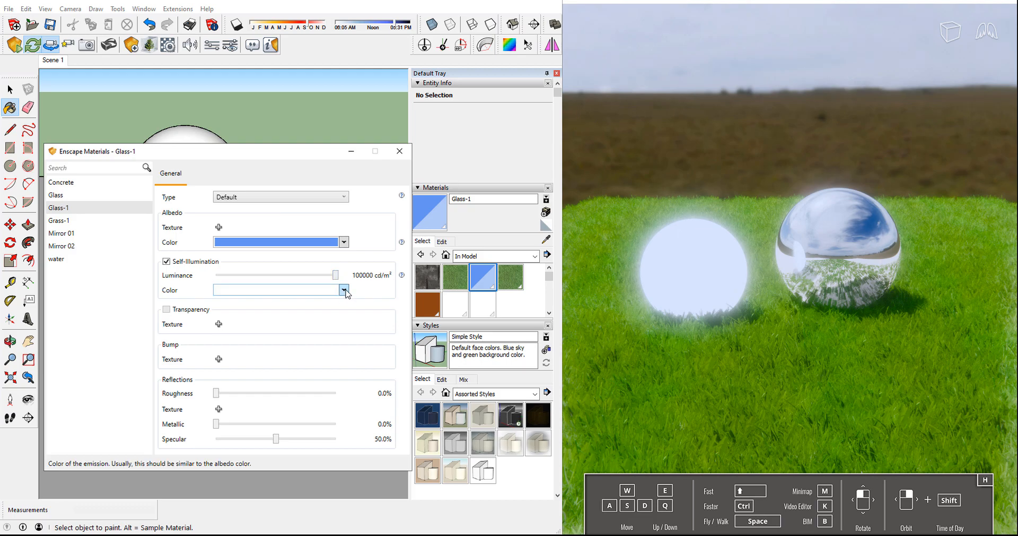
Set the emission Color to pure red FF0000 via the Advanced colour tab.
{"action": "left_click", "coordinate": [344, 290]}
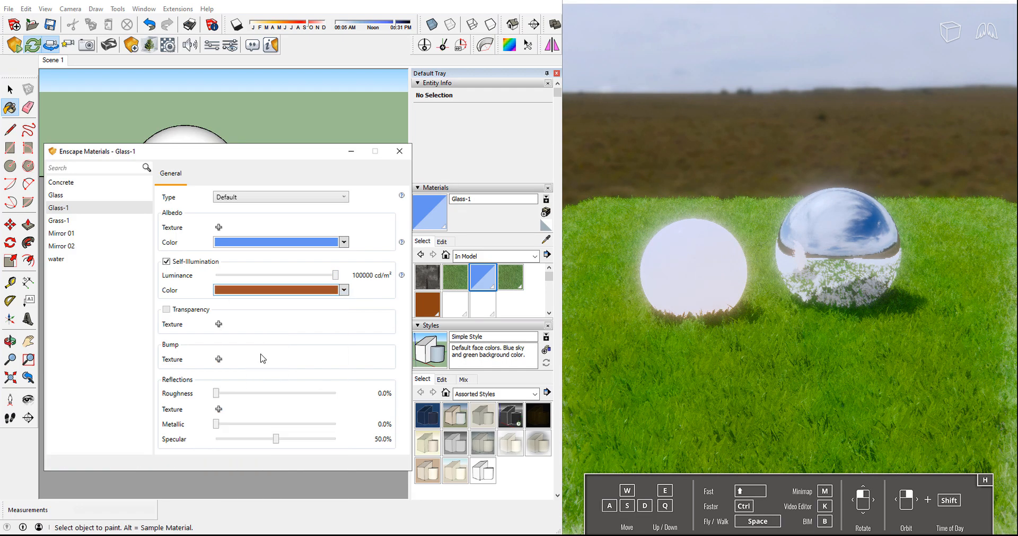
{"action": "left_click", "coordinate": [344, 290]}
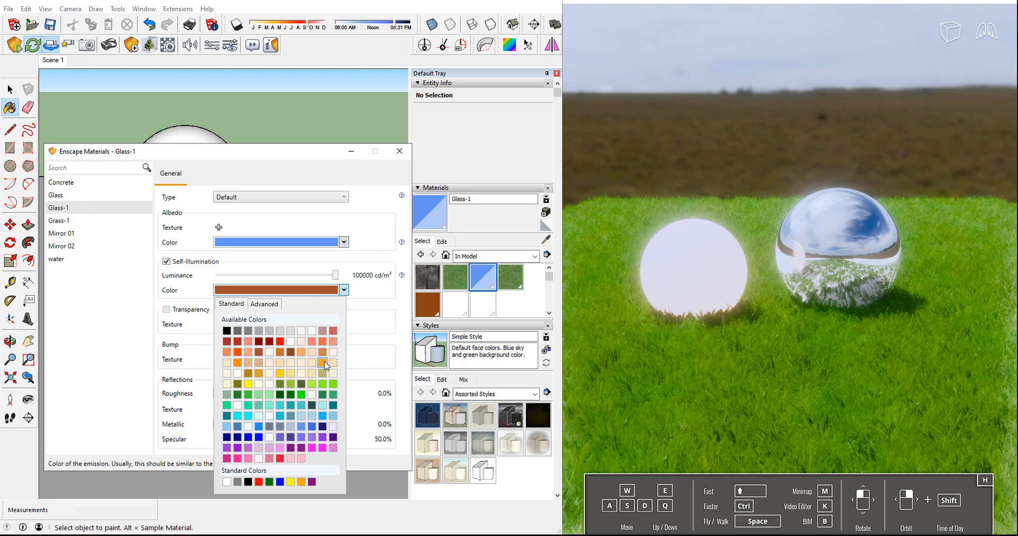
{"action": "left_click", "coordinate": [264, 304]}
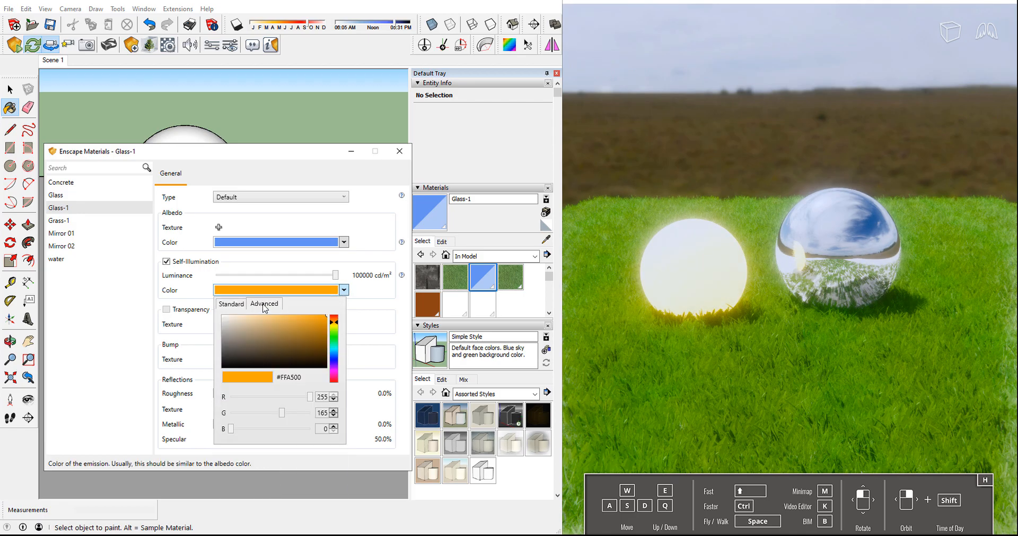
{"action": "left_click", "coordinate": [334, 318]}
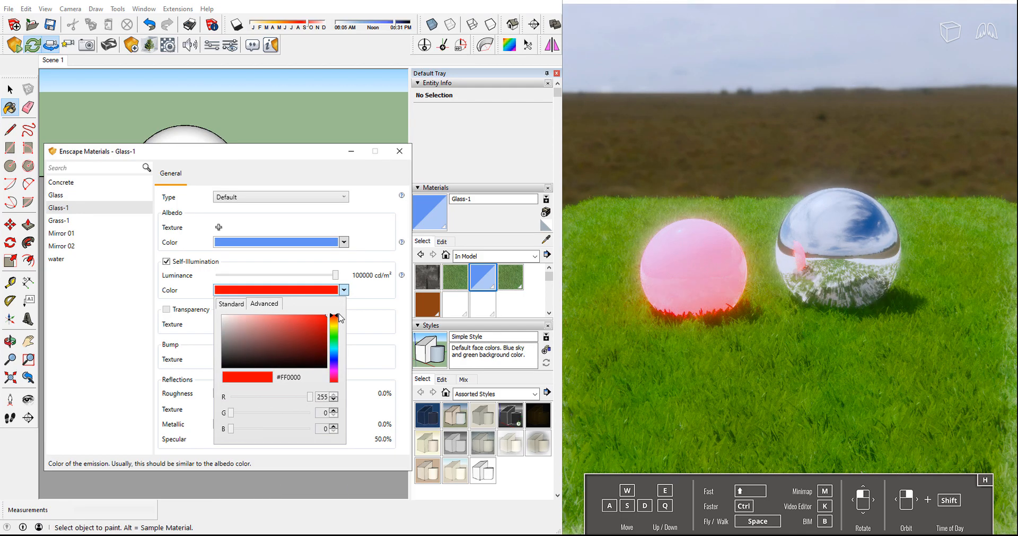
{"action": "left_click", "coordinate": [334, 409]}
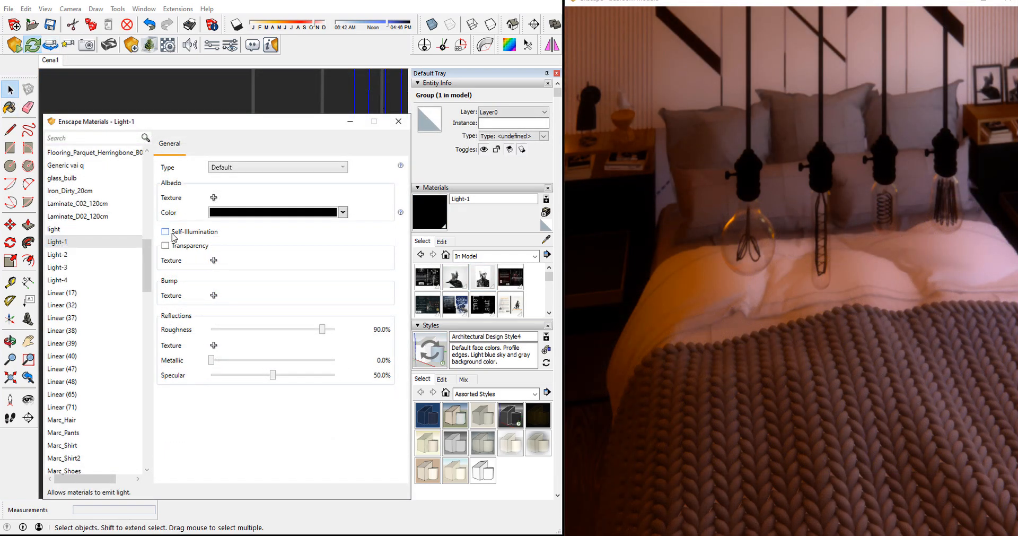
Enable Self-Illumination on the Light-1, Light-2 and Light-3 bulb materials.
{"action": "left_click", "coordinate": [166, 233]}
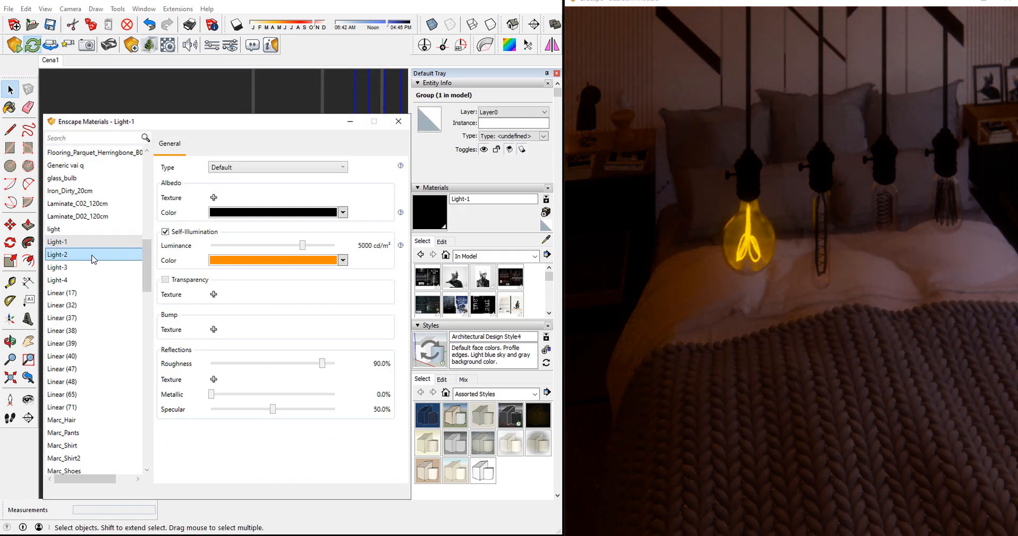
{"action": "left_click", "coordinate": [58, 254]}
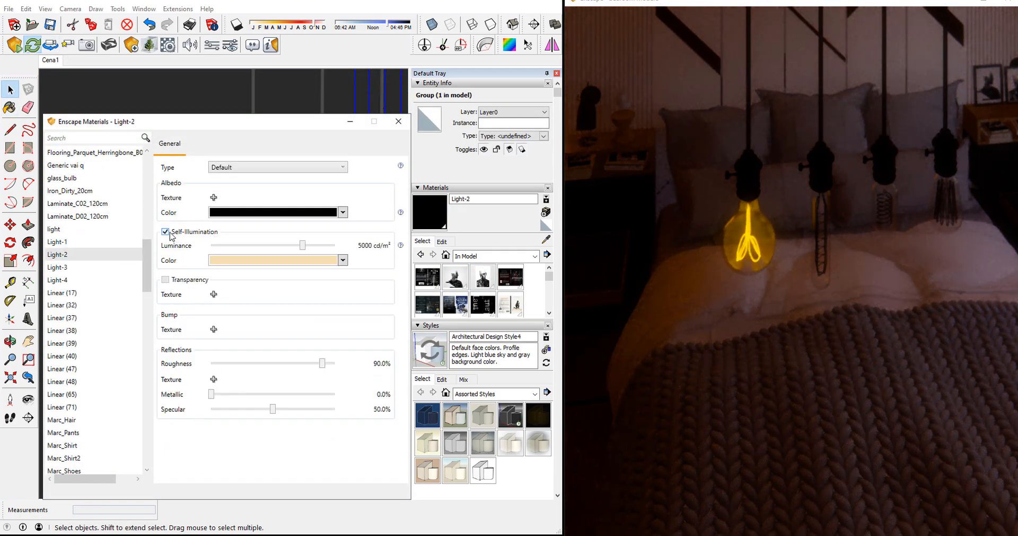
{"action": "left_click", "coordinate": [56, 267]}
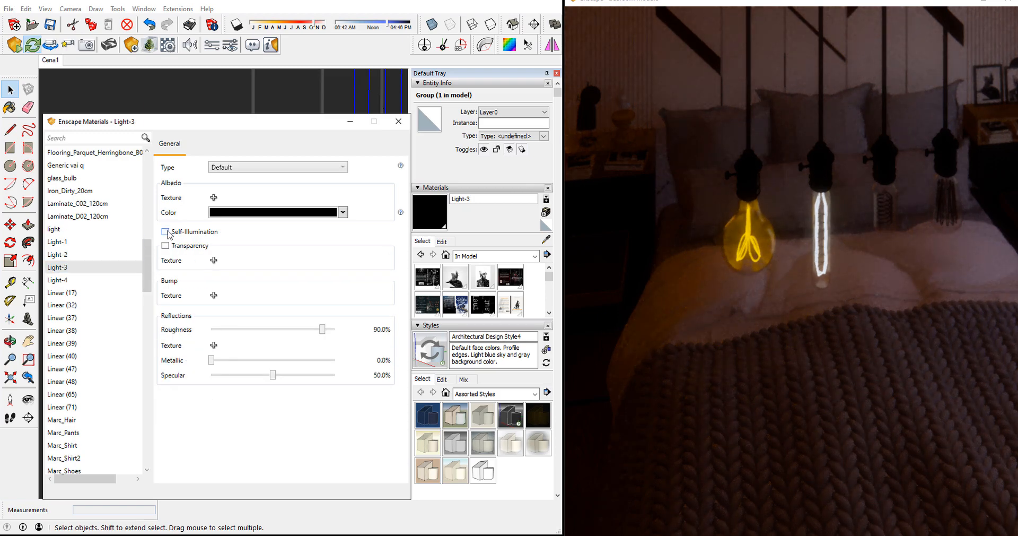
{"action": "left_click", "coordinate": [58, 279]}
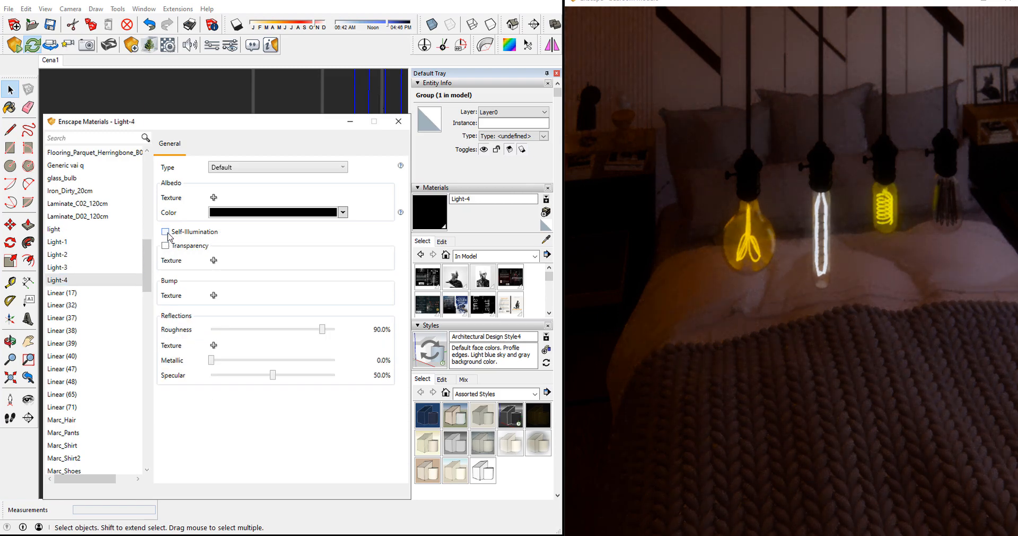
{"action": "left_click", "coordinate": [58, 267]}
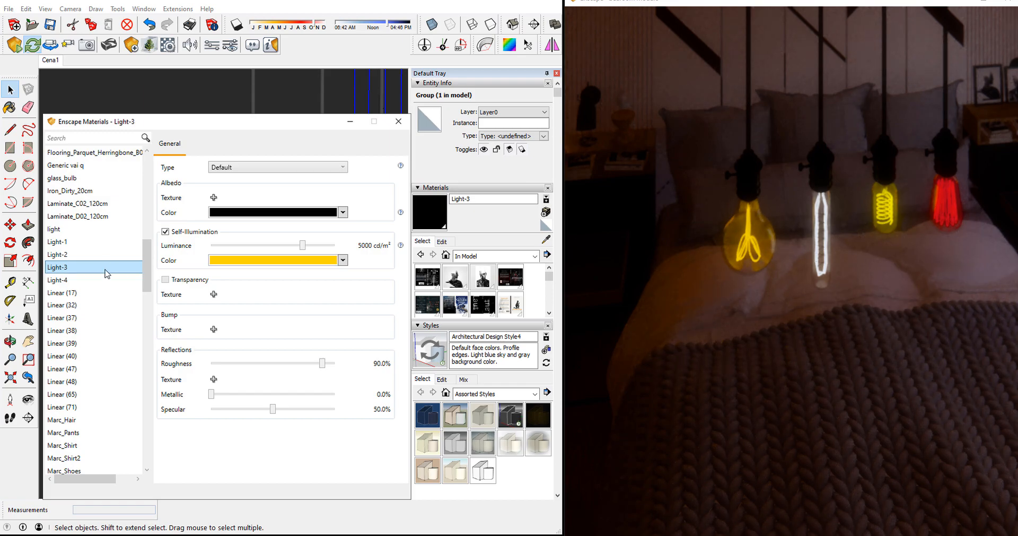
{"action": "left_click", "coordinate": [58, 279]}
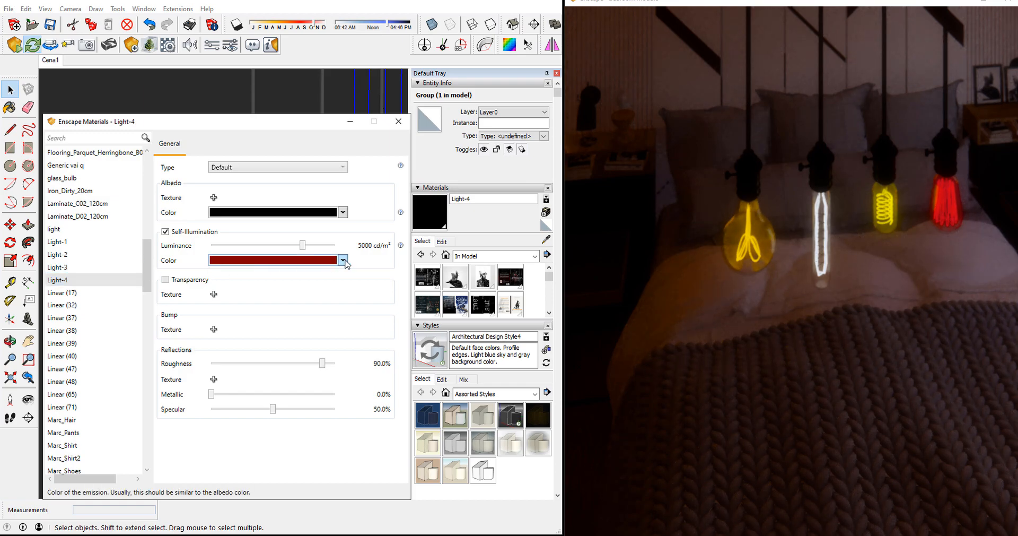
Give Light-4 a yellow-green glow at about 7072 cd/m² luminance.
{"action": "left_click", "coordinate": [343, 260]}
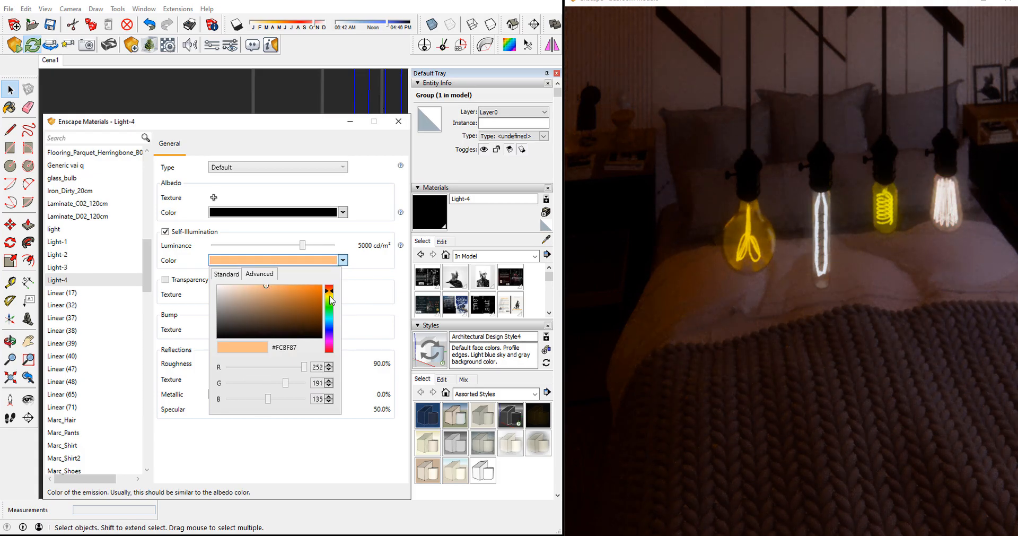
{"action": "left_click", "coordinate": [311, 294]}
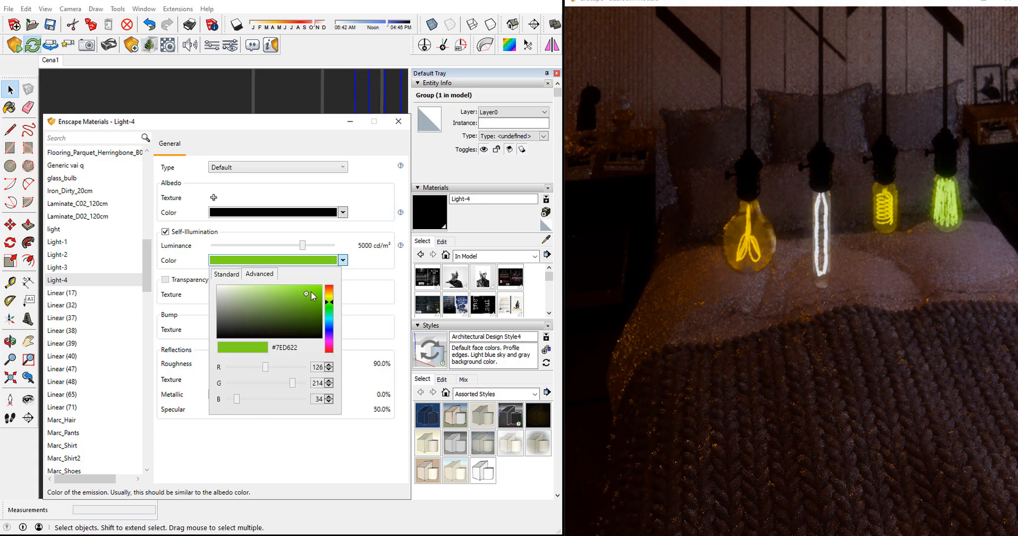
{"action": "left_click_drag", "start_coordinate": [311, 293], "coordinate": [329, 307]}
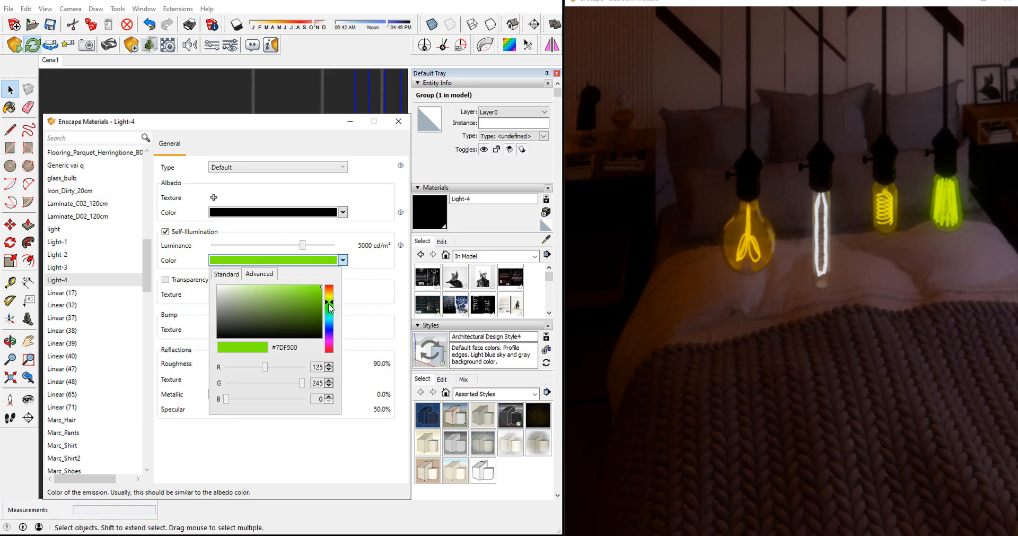
{"action": "left_click_drag", "start_coordinate": [323, 305], "coordinate": [327, 308]}
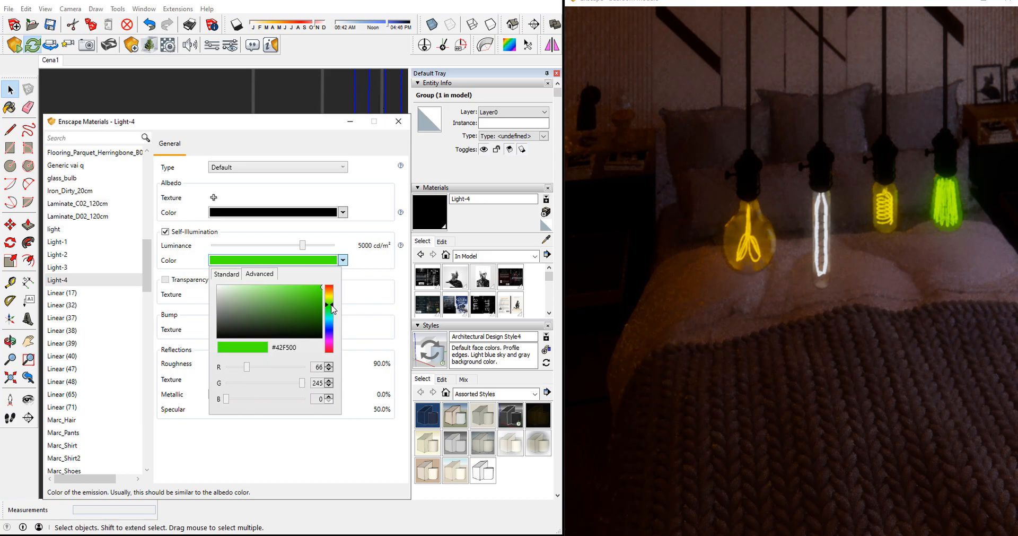
{"action": "left_click", "coordinate": [291, 305]}
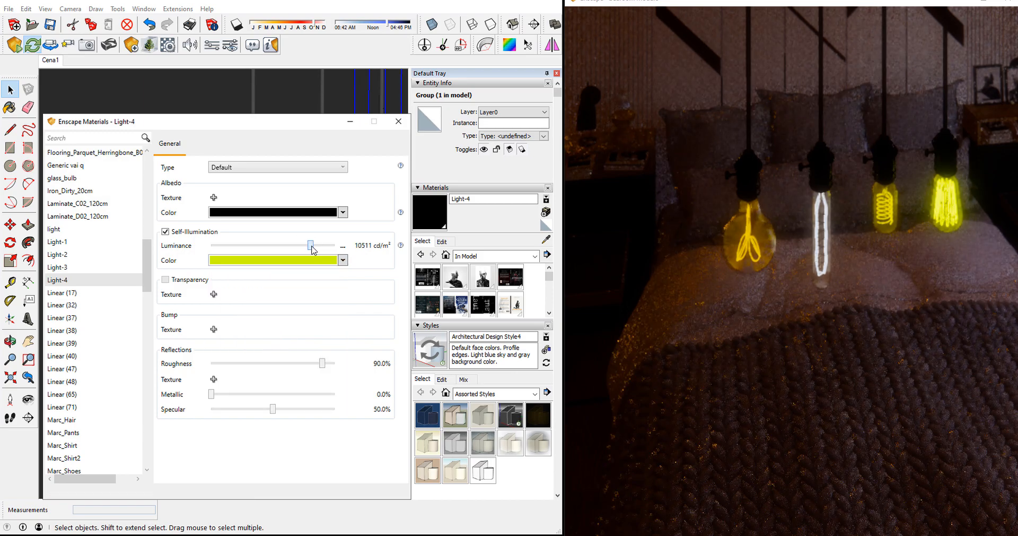
{"action": "left_click_drag", "start_coordinate": [317, 245], "coordinate": [306, 245]}
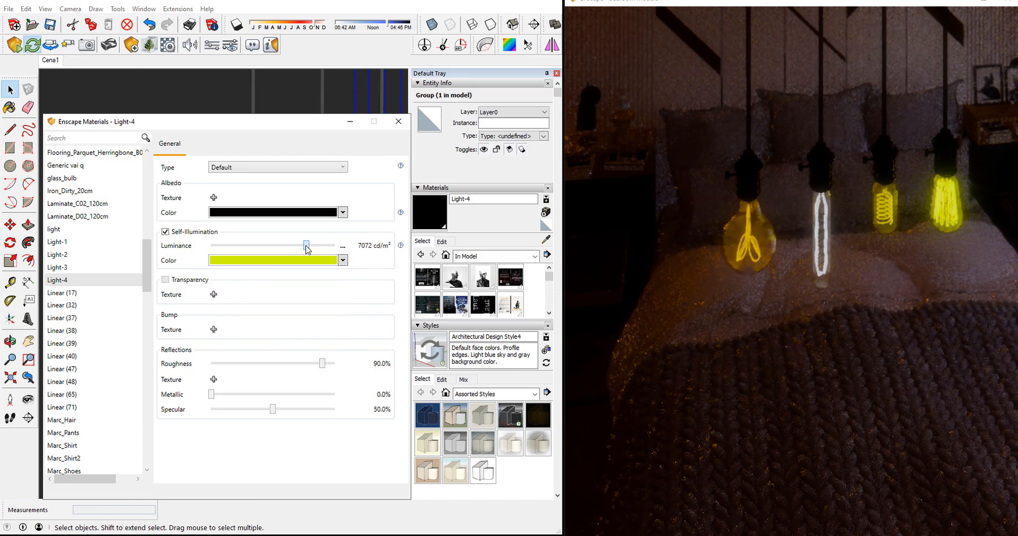
{"action": "left_click_drag", "start_coordinate": [307, 245], "coordinate": [311, 245]}
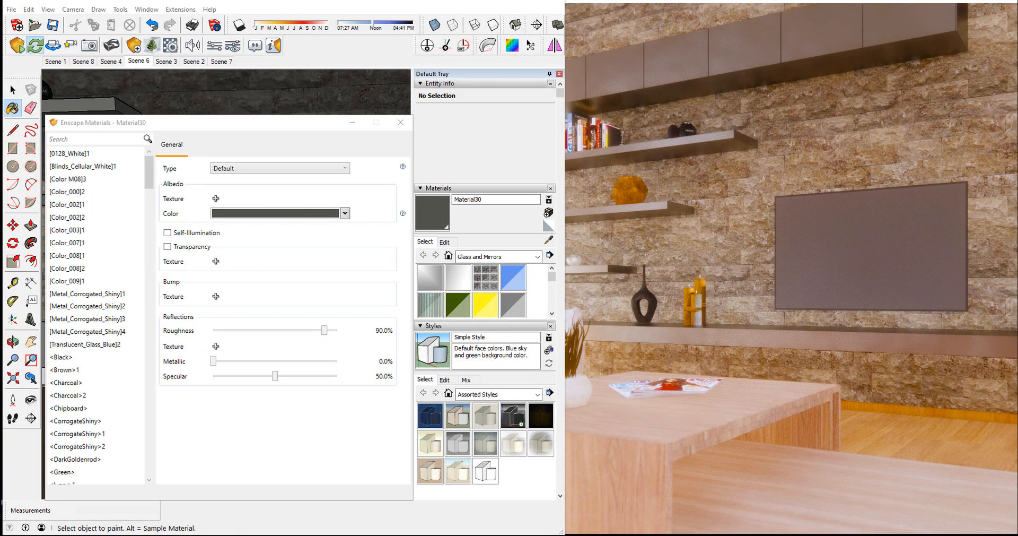
Load city1.jpg onto Material30, enable Self-Illumination and lower Luminance to about 1662 cd/m².
{"action": "left_click", "coordinate": [215, 198]}
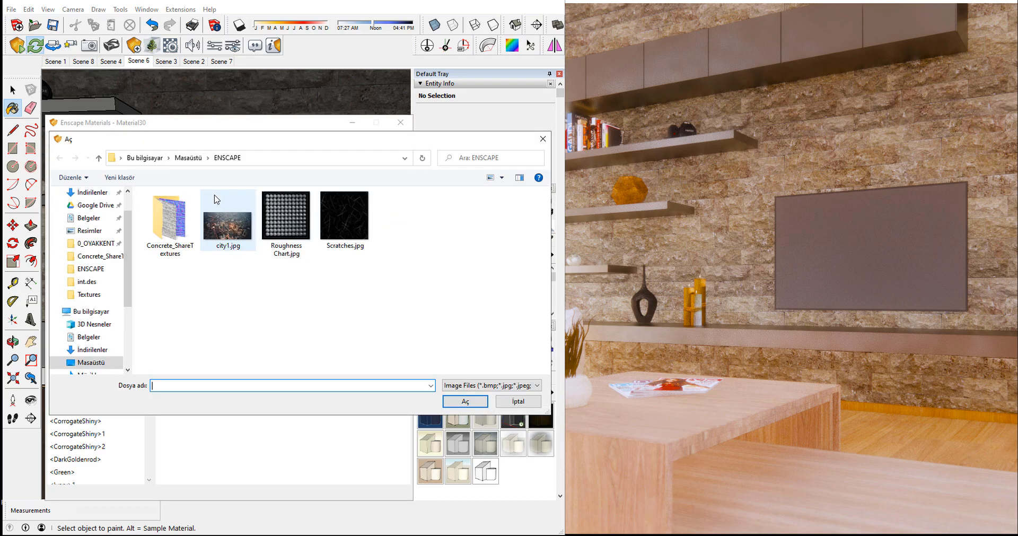
{"action": "left_click", "coordinate": [465, 401]}
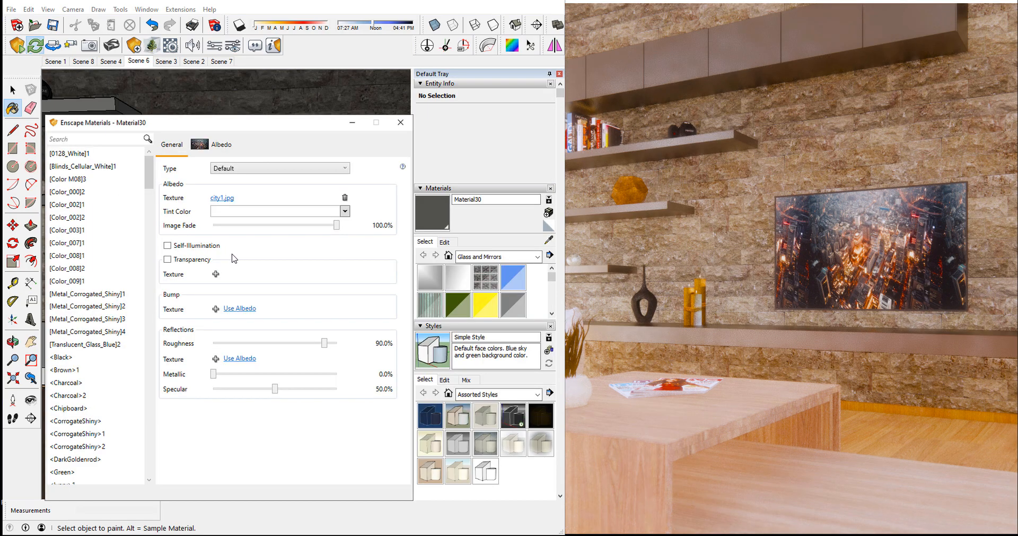
{"action": "left_click", "coordinate": [167, 245]}
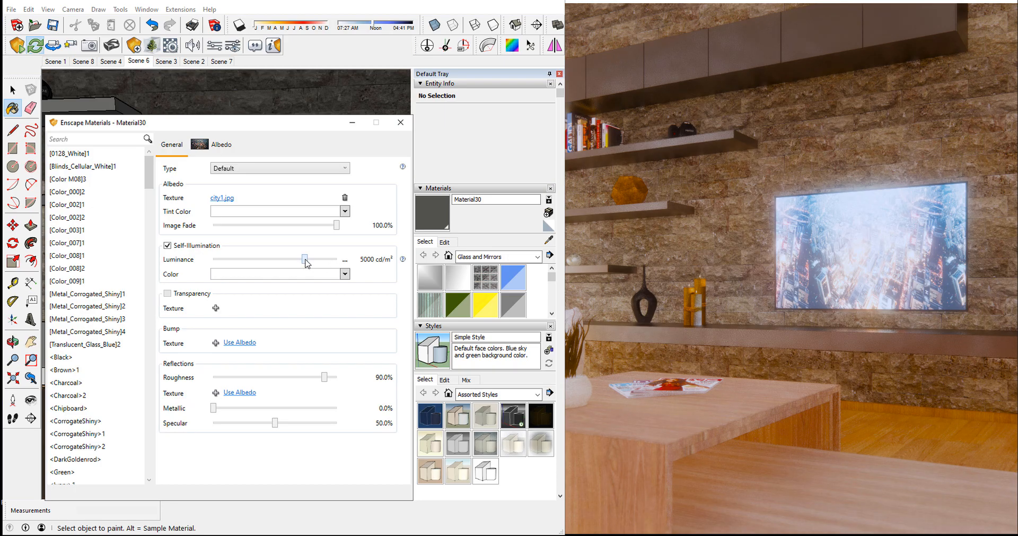
{"action": "left_click_drag", "start_coordinate": [305, 260], "coordinate": [292, 259]}
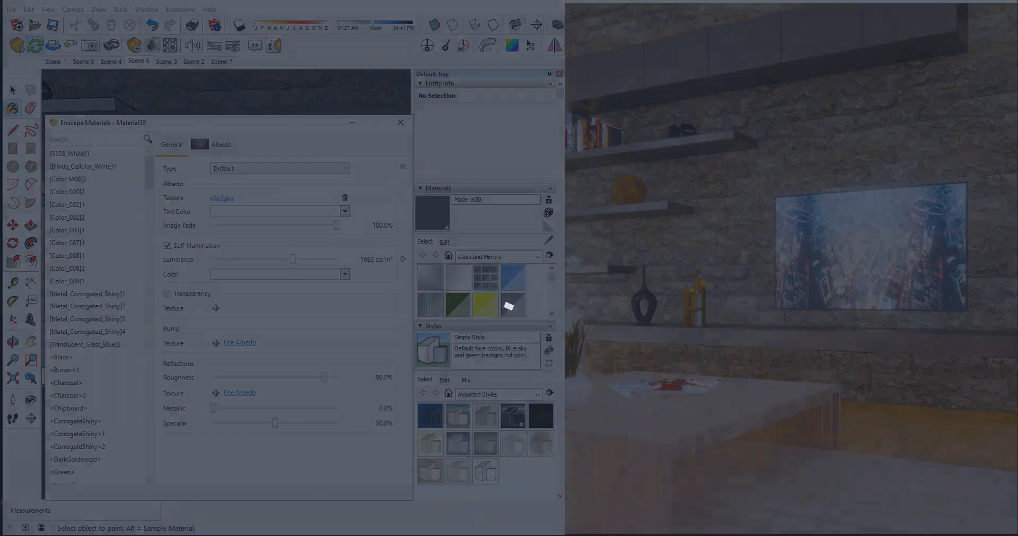
{"action": "left_click", "coordinate": [401, 122]}
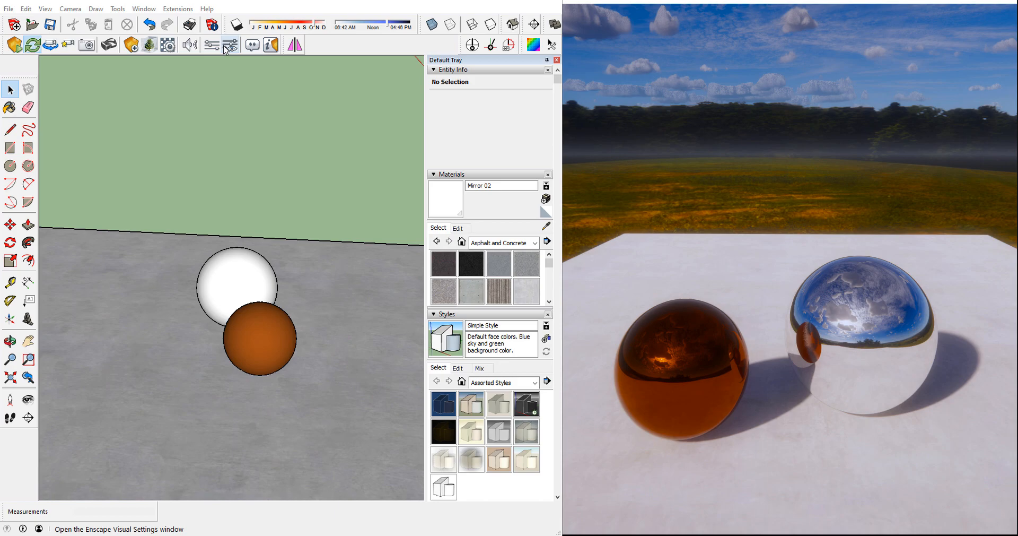
In Visual Settings Atmosphere, set Horizon Source to Clear and Cloud Density to 0%.
{"action": "left_click", "coordinate": [231, 44]}
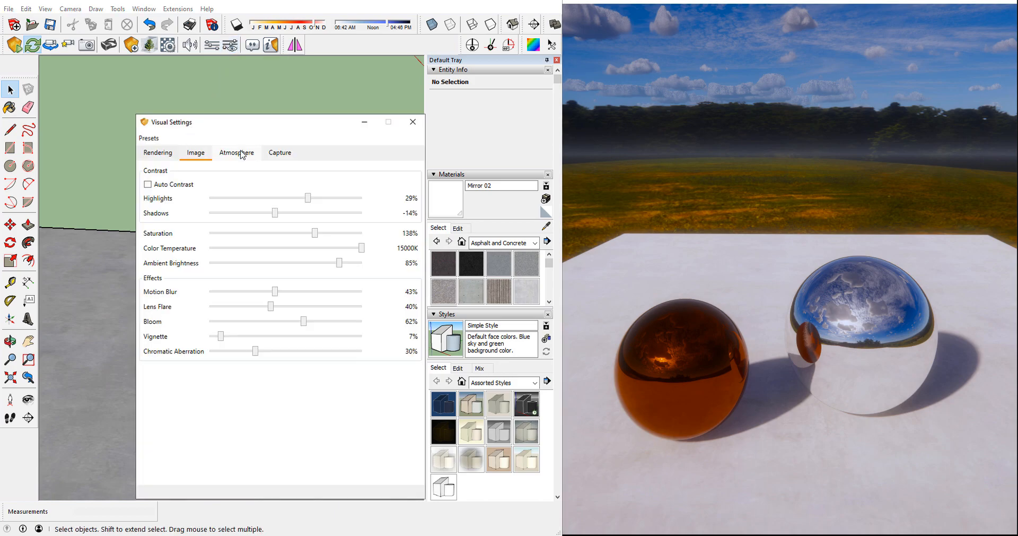
{"action": "left_click", "coordinate": [236, 152]}
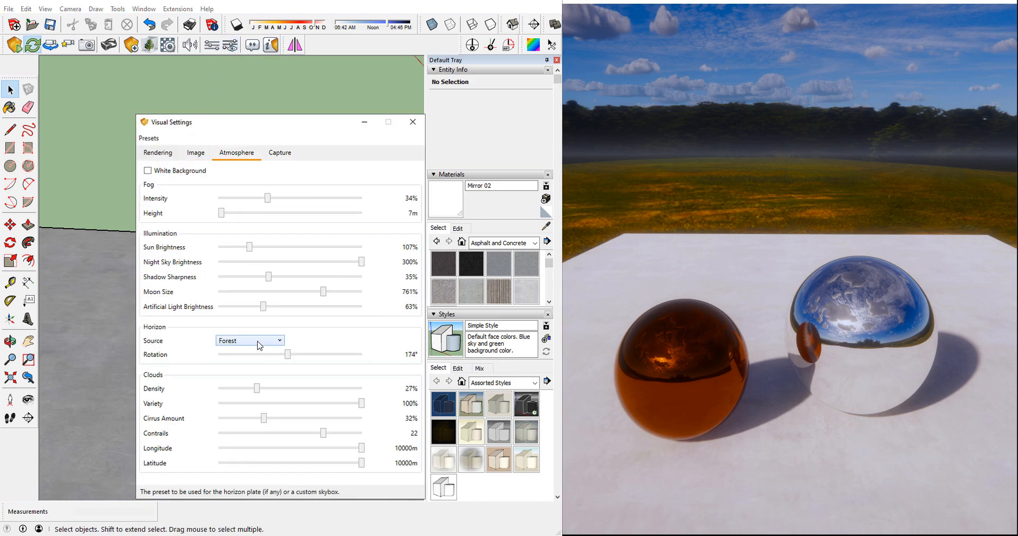
{"action": "left_click", "coordinate": [249, 340]}
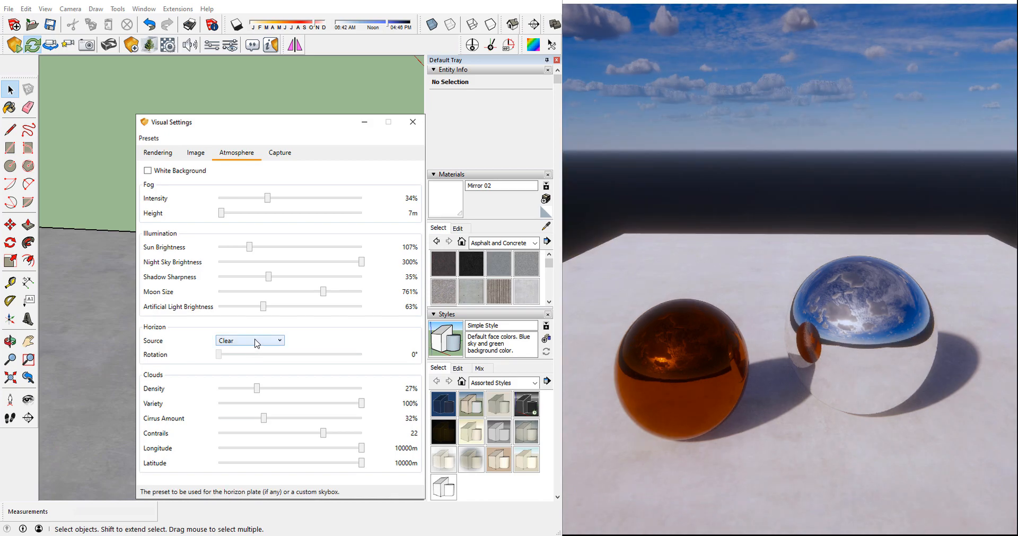
{"action": "left_click", "coordinate": [248, 339]}
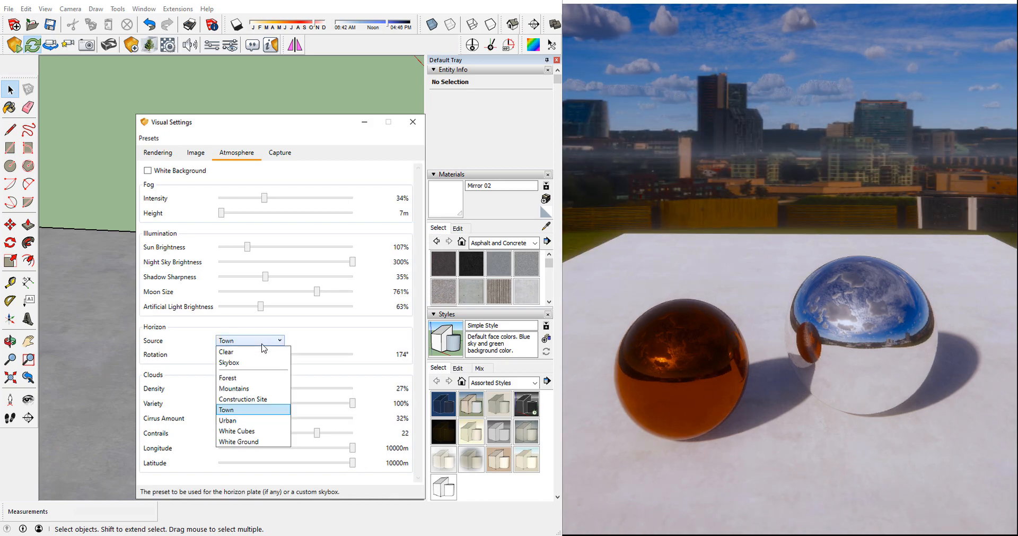
{"action": "left_click", "coordinate": [226, 351]}
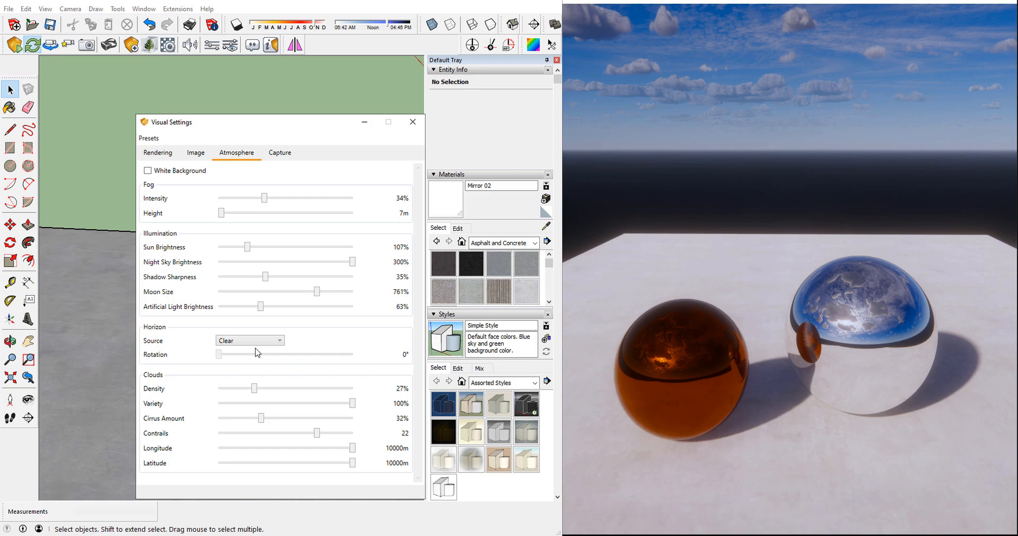
{"action": "left_click_drag", "start_coordinate": [256, 388], "coordinate": [299, 388]}
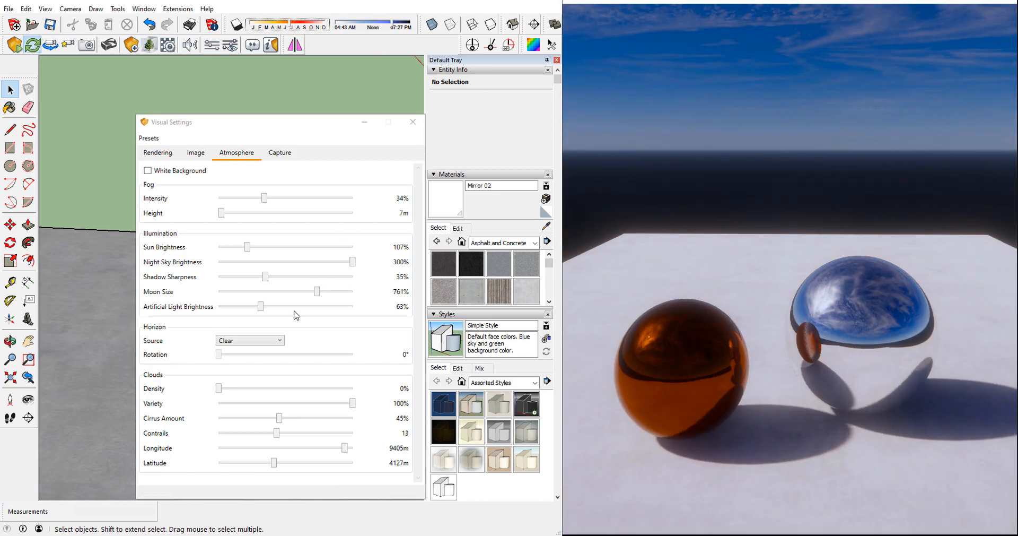
{"action": "left_click", "coordinate": [249, 340]}
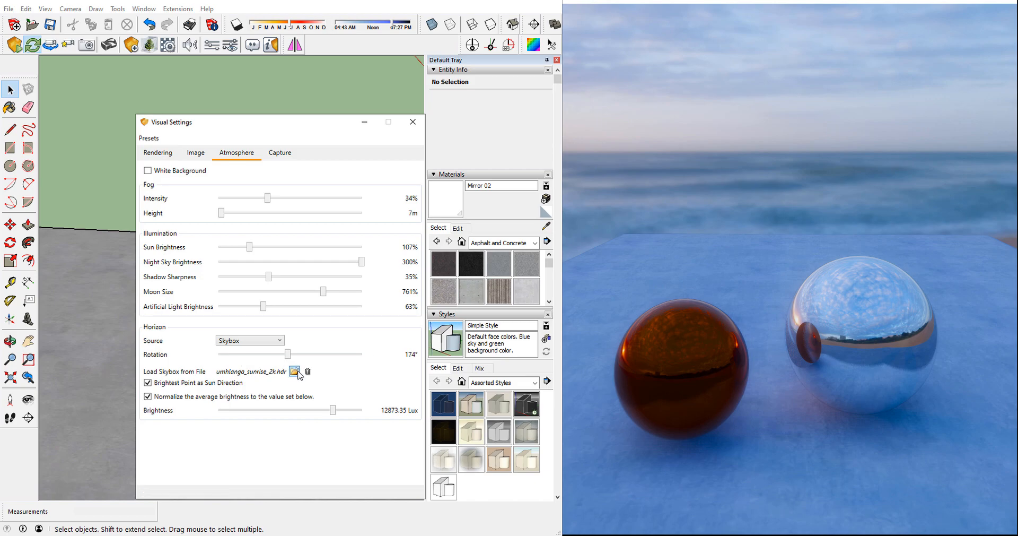
Load HDR-1.hdr as the skybox and test its Rotation toward the beach houses and sea.
{"action": "left_click", "coordinate": [295, 371]}
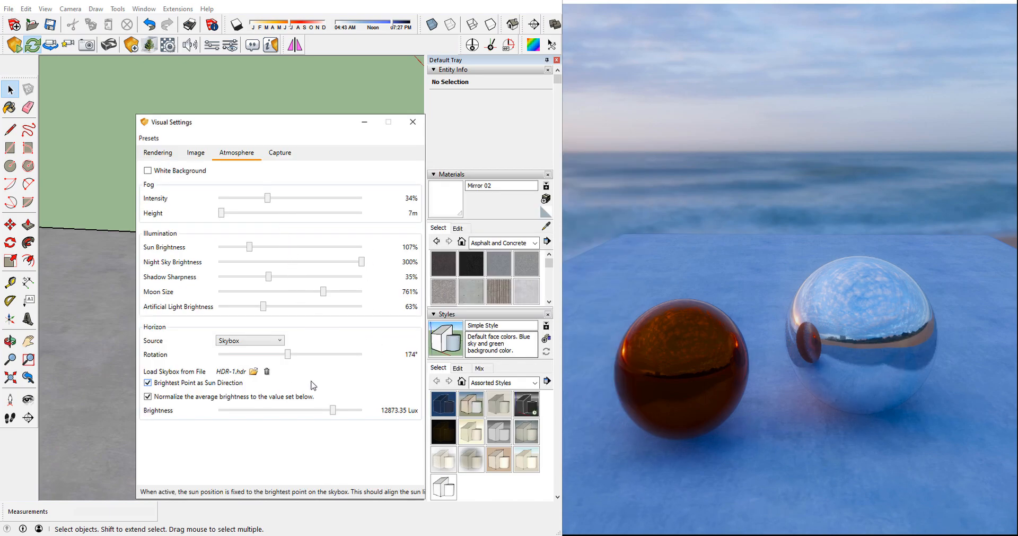
{"action": "left_click_drag", "start_coordinate": [289, 354], "coordinate": [284, 355]}
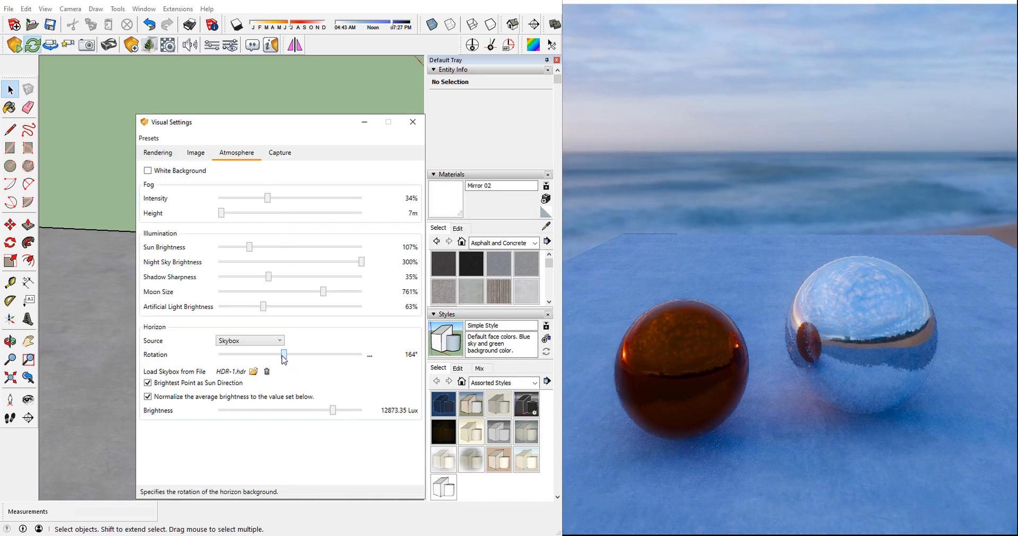
{"action": "left_click_drag", "start_coordinate": [282, 354], "coordinate": [232, 354]}
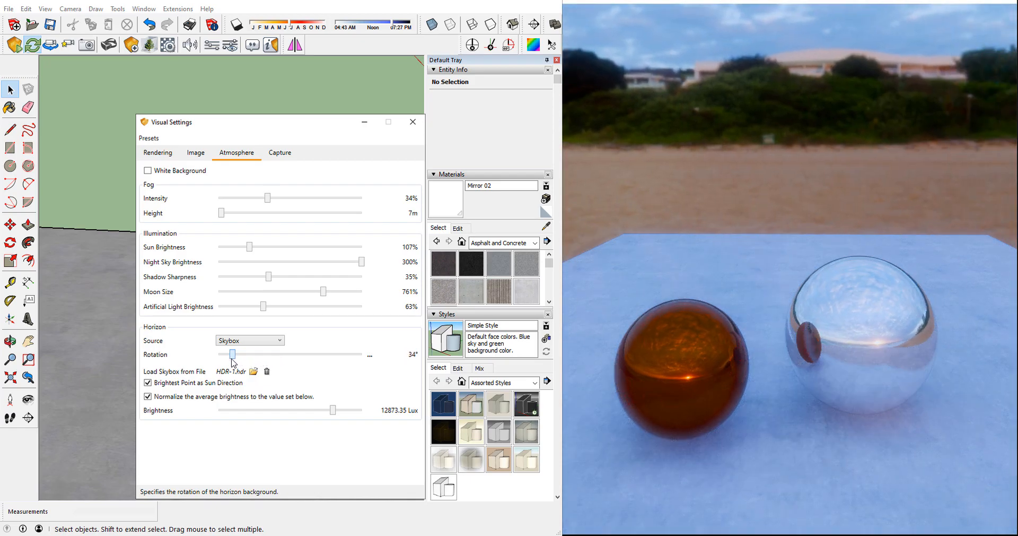
{"action": "left_click_drag", "start_coordinate": [232, 354], "coordinate": [291, 355]}
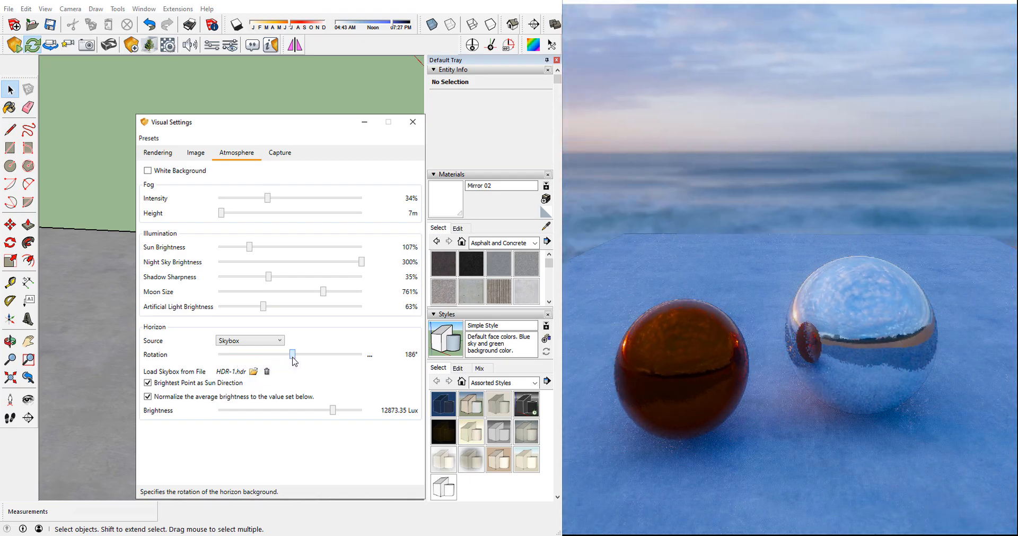
Replace the skybox with HDR-2.hdr and rotate it back to open grassland.
{"action": "left_click", "coordinate": [253, 372]}
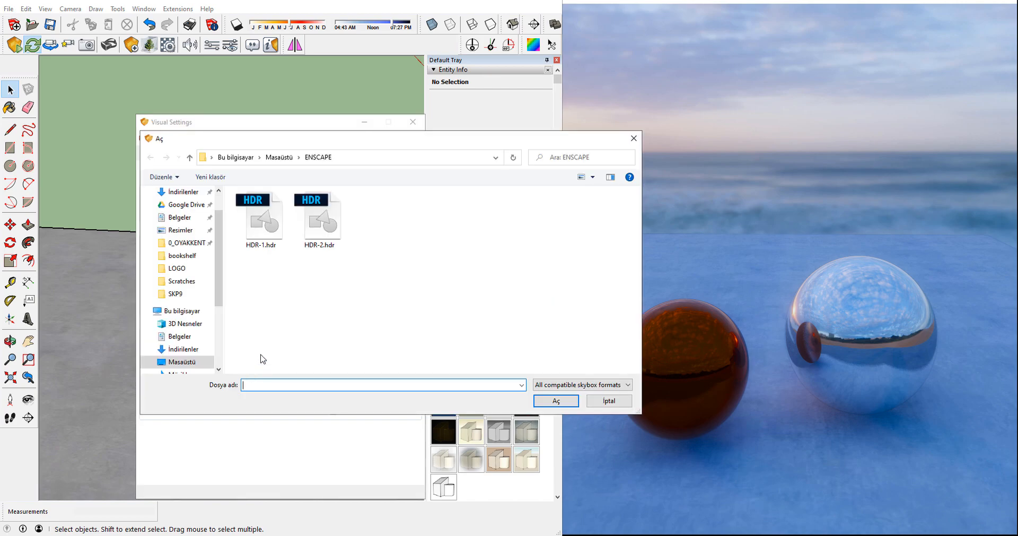
{"action": "double_click", "coordinate": [320, 215]}
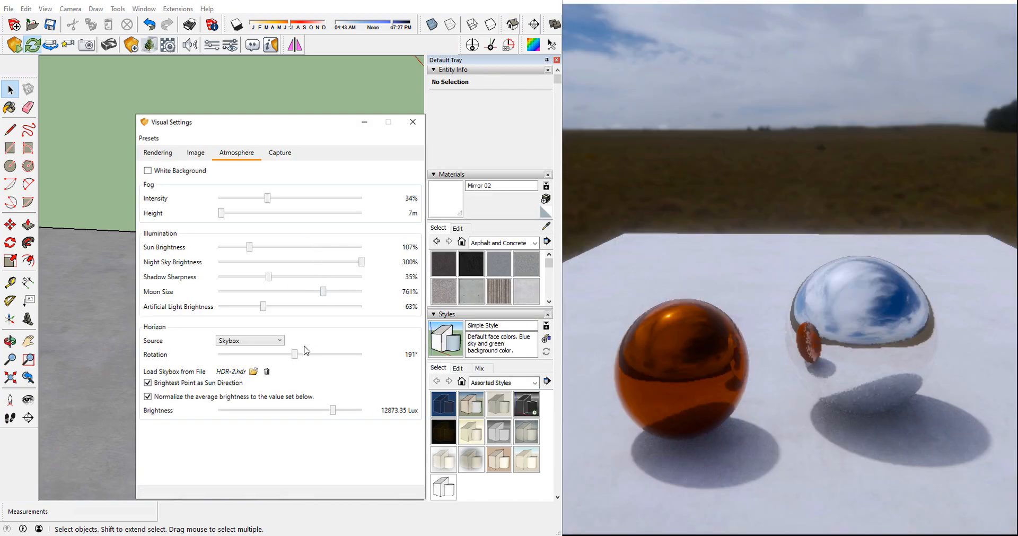
{"action": "left_click_drag", "start_coordinate": [294, 354], "coordinate": [254, 354]}
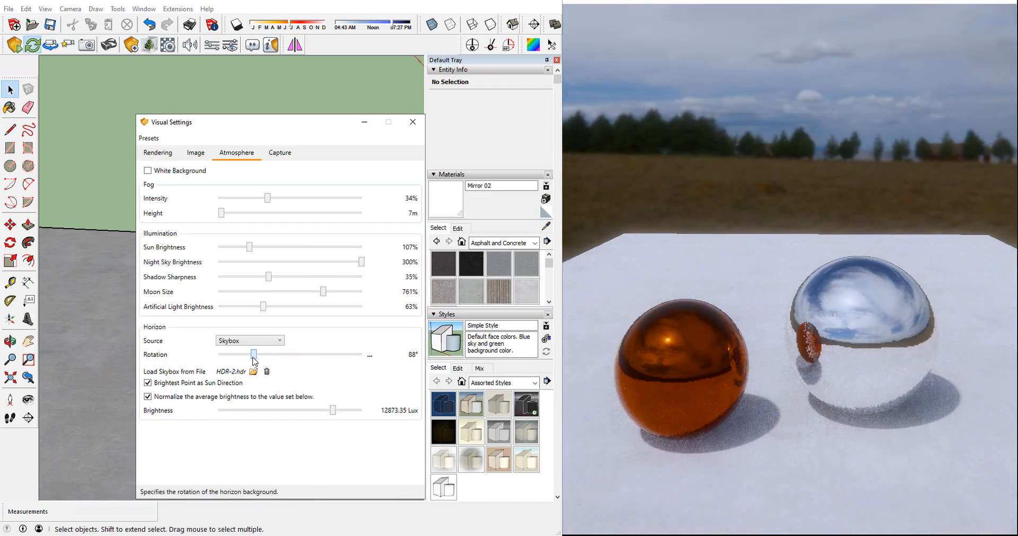
{"action": "left_click_drag", "start_coordinate": [254, 354], "coordinate": [238, 354]}
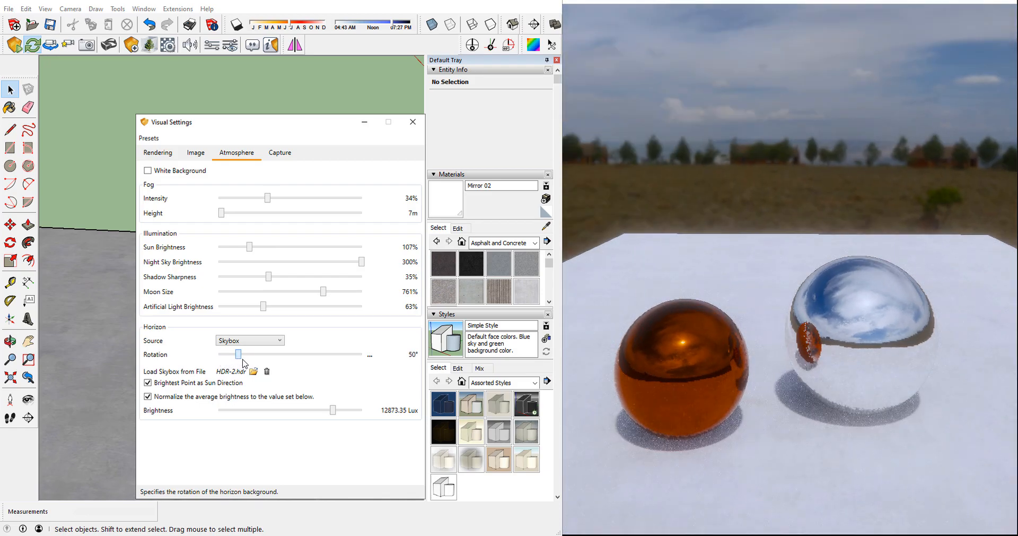
{"action": "left_click_drag", "start_coordinate": [237, 354], "coordinate": [294, 354]}
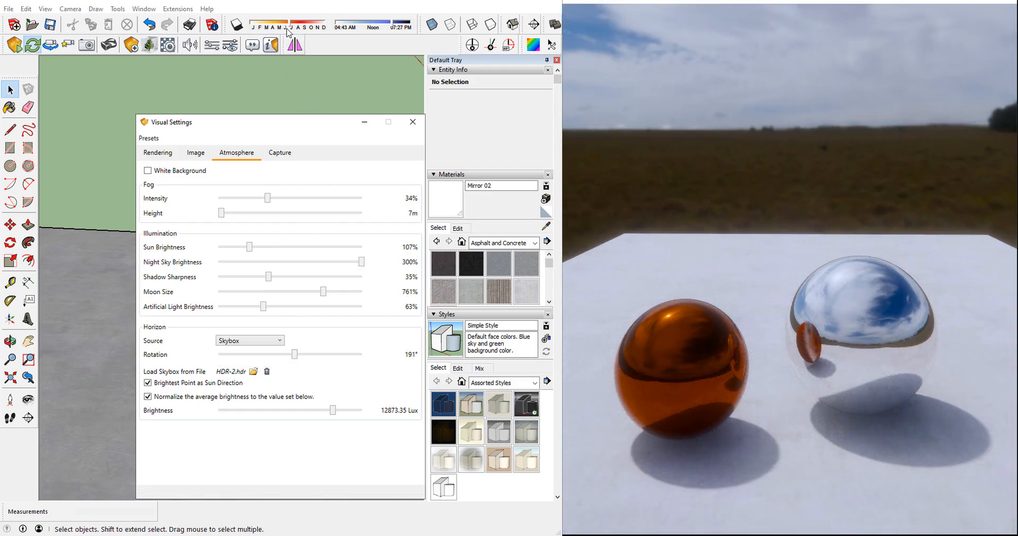
{"action": "left_click", "coordinate": [299, 24]}
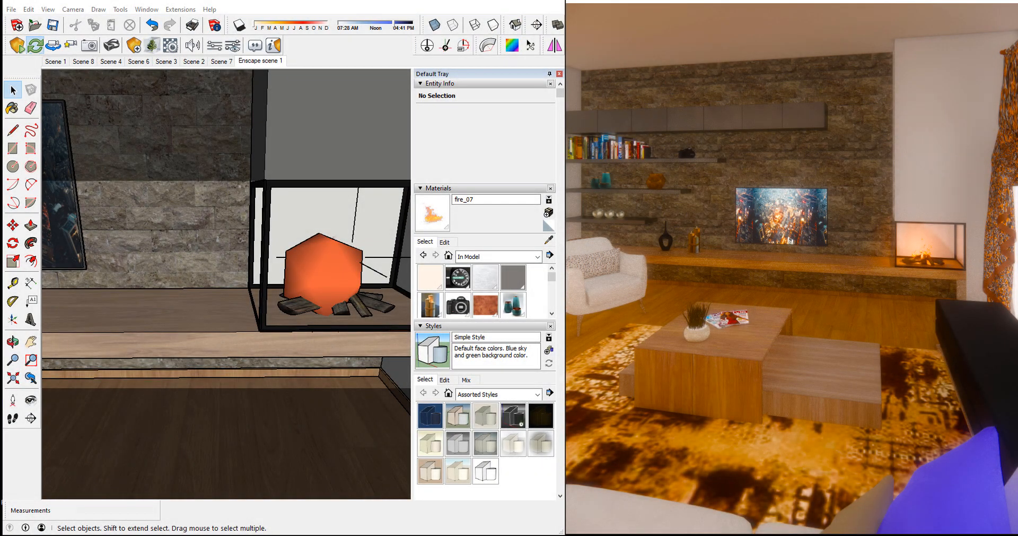
Export the living room as an Enscape standalone EXE saved into the ENSCAPE desktop folder.
{"action": "left_click", "coordinate": [180, 9]}
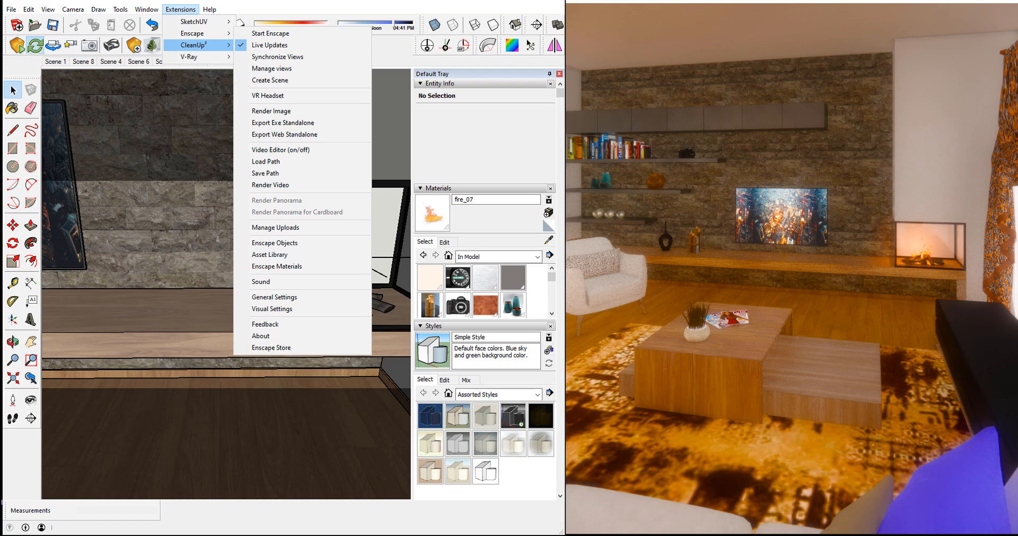
{"action": "left_click", "coordinate": [282, 123]}
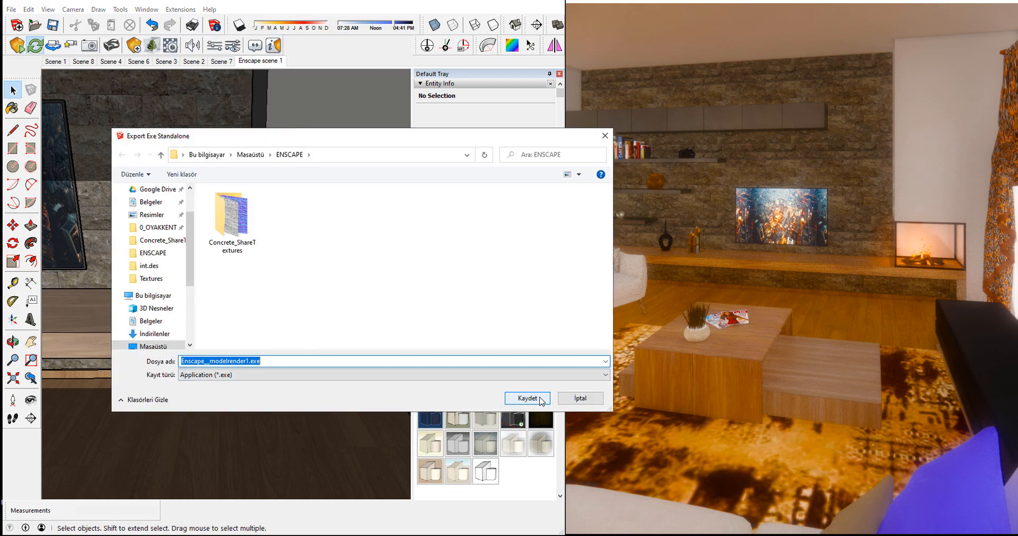
{"action": "left_click", "coordinate": [523, 397]}
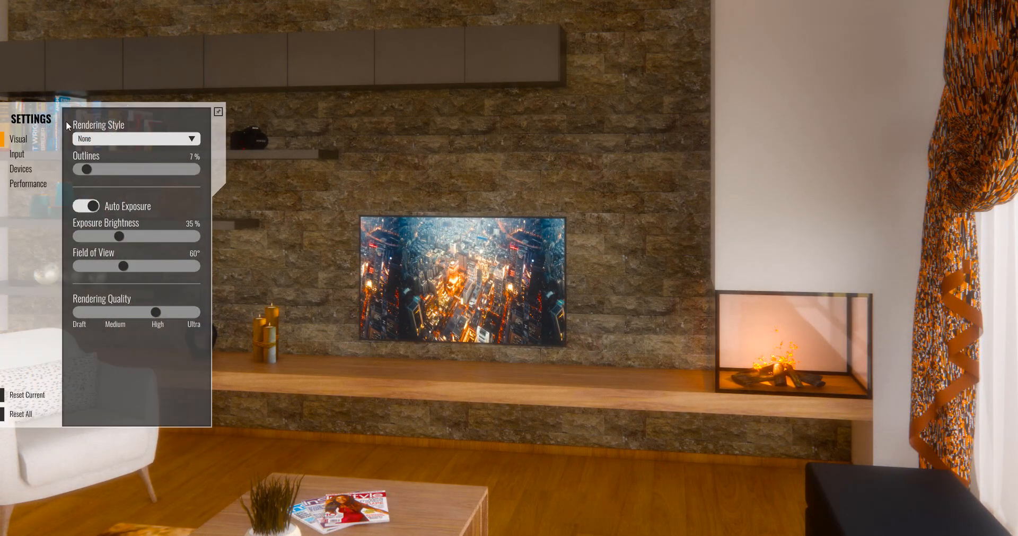
Review the Rendering Style options in Visual settings and keep None.
{"action": "left_click", "coordinate": [137, 138]}
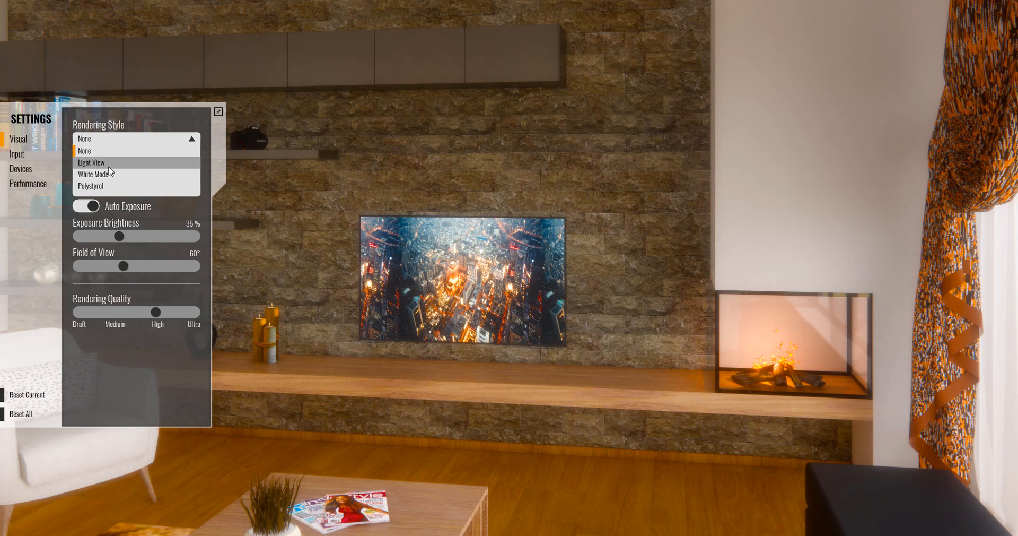
{"action": "left_click", "coordinate": [85, 150]}
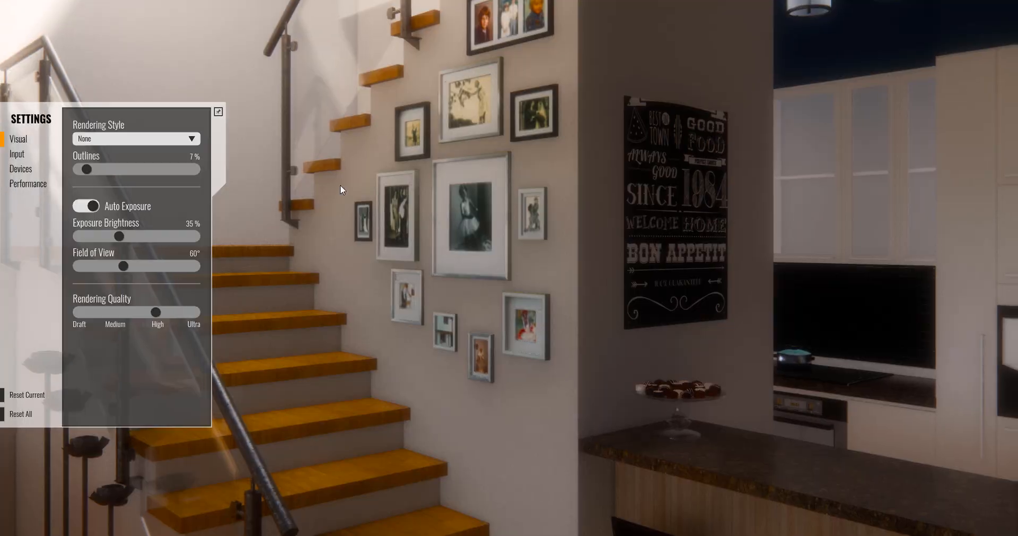